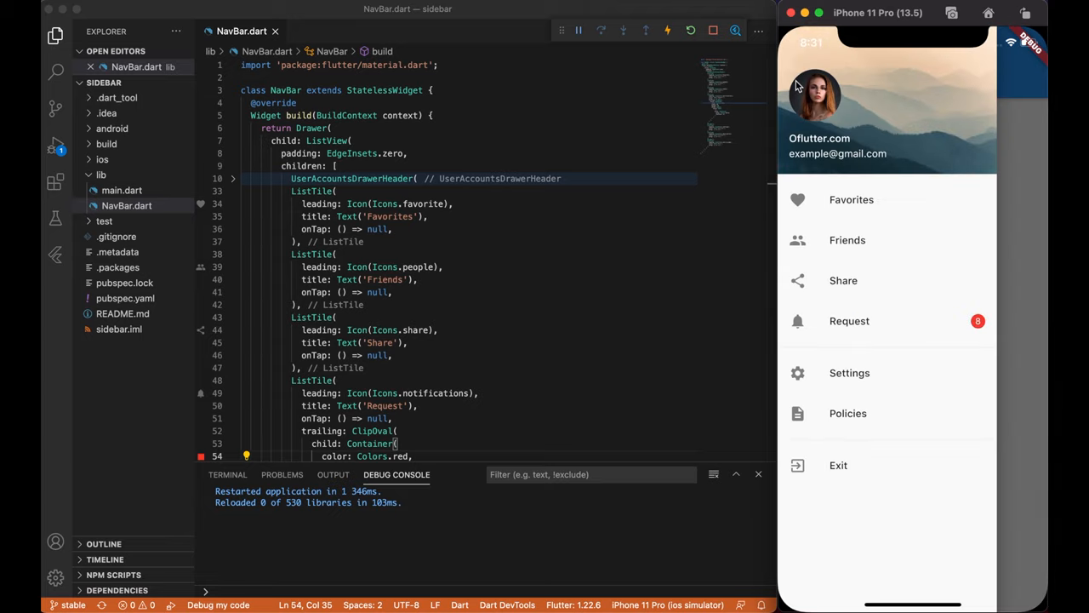
mouse_move(869, 319)
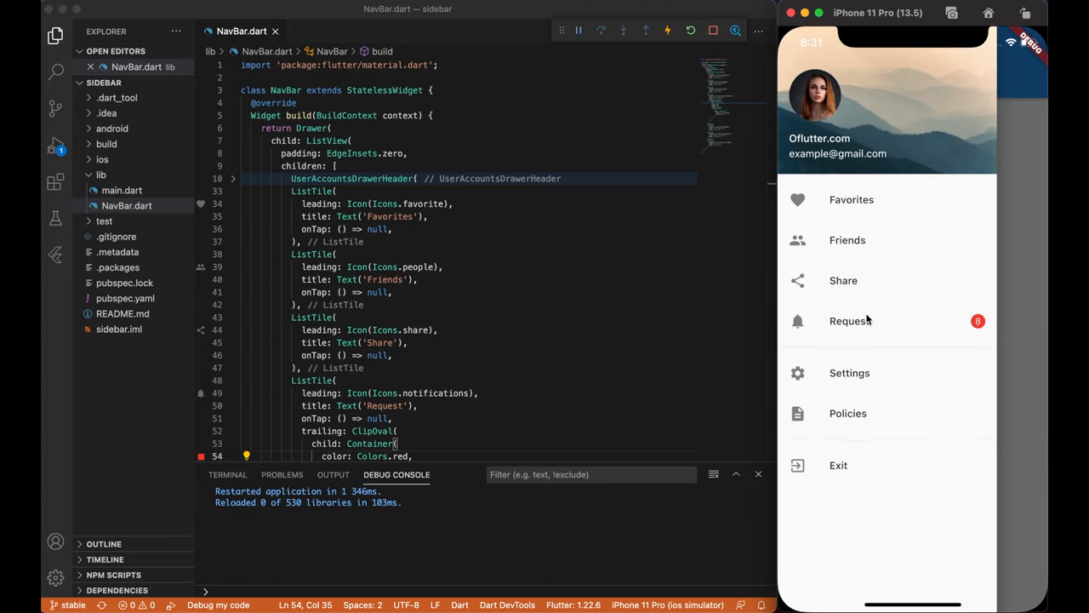
mouse_move(973, 319)
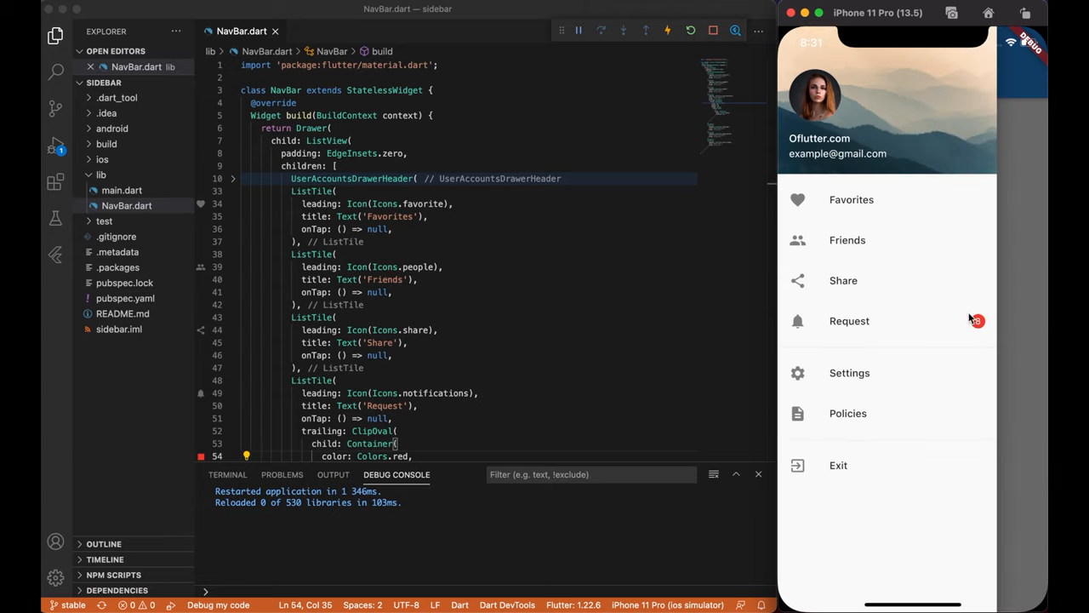
mouse_move(939, 366)
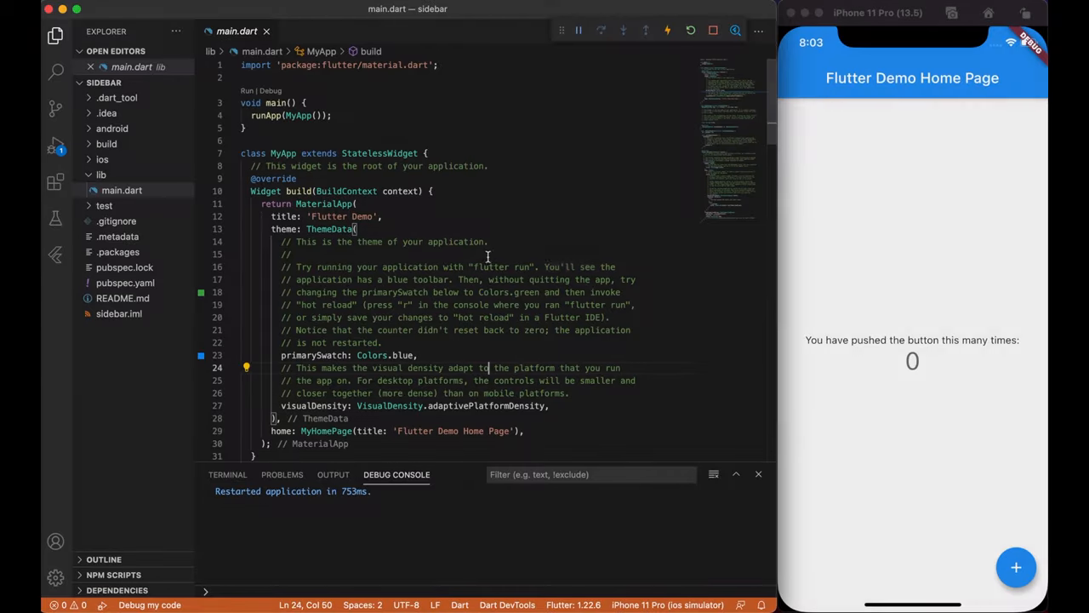
- Tap the demo counter's + button twice, then scroll down through main.dart
click(1017, 566)
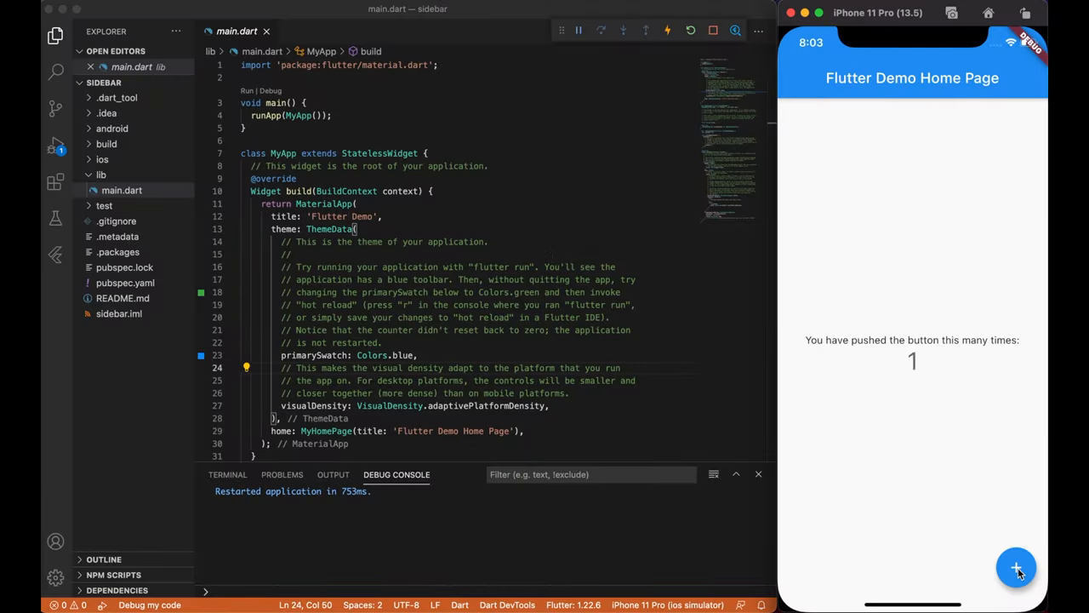
click(1016, 568)
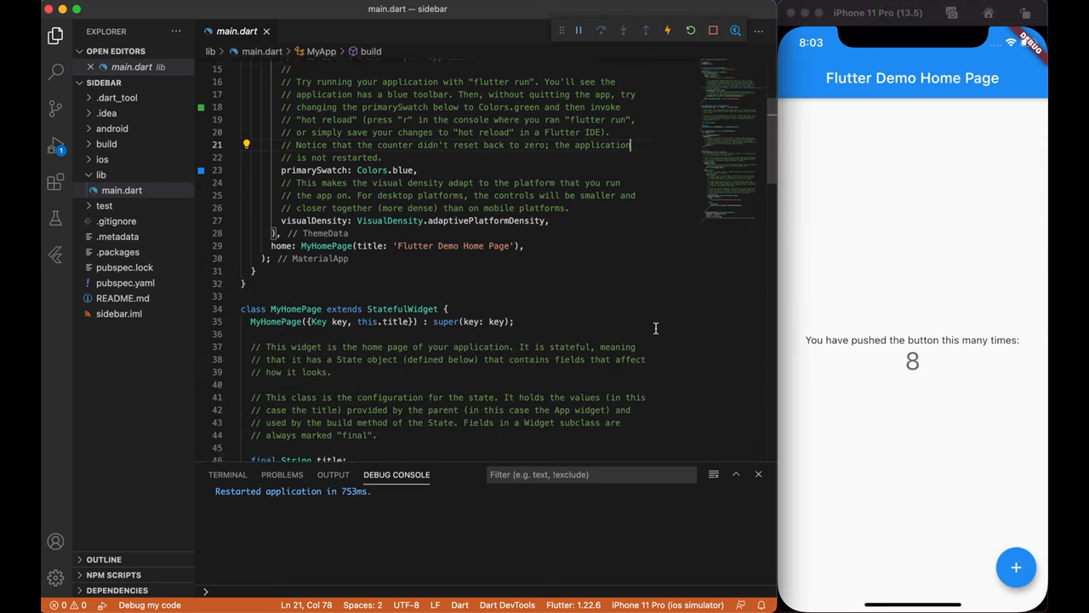
scroll(down, 3)
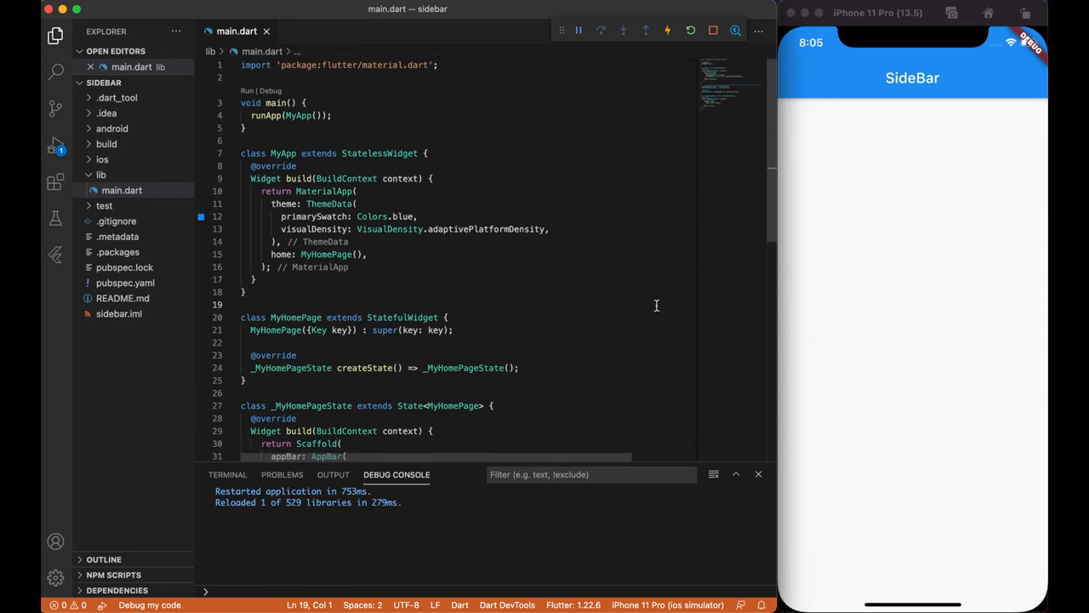
scroll(down, 3)
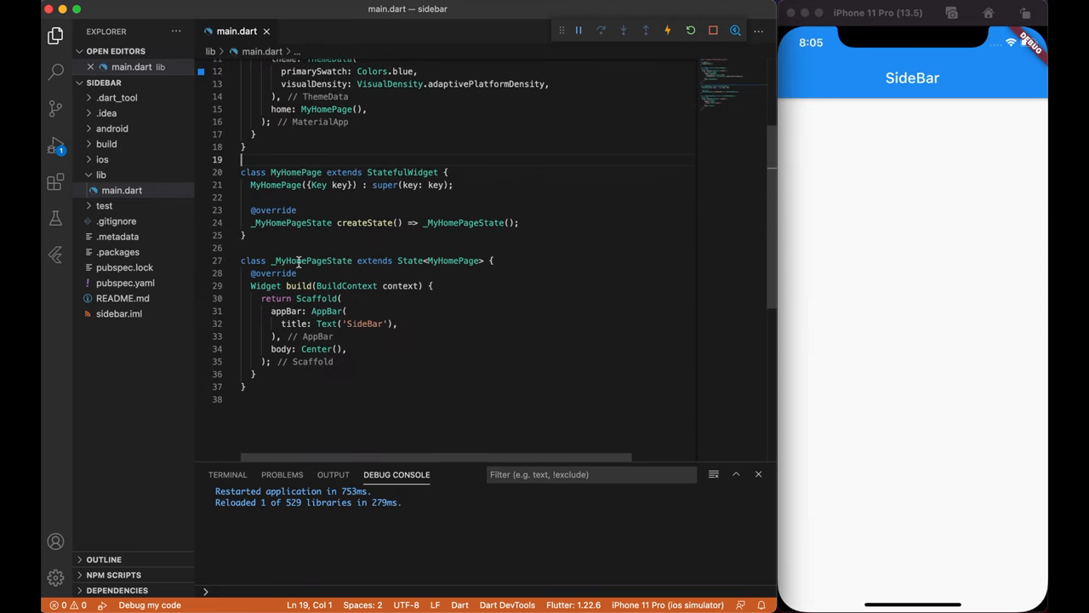
double_click(316, 298)
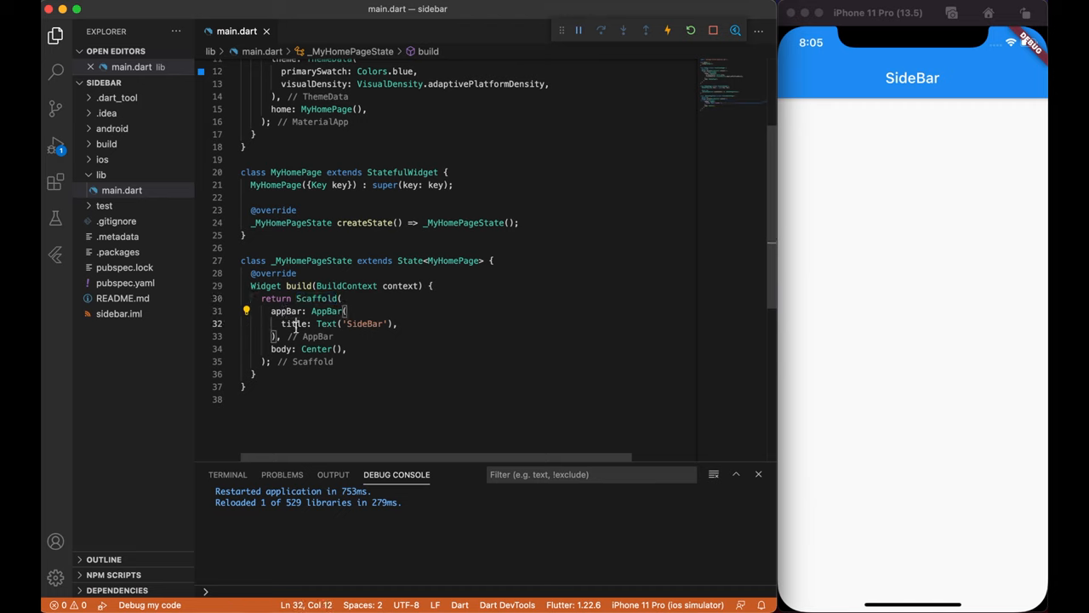
double_click(281, 349)
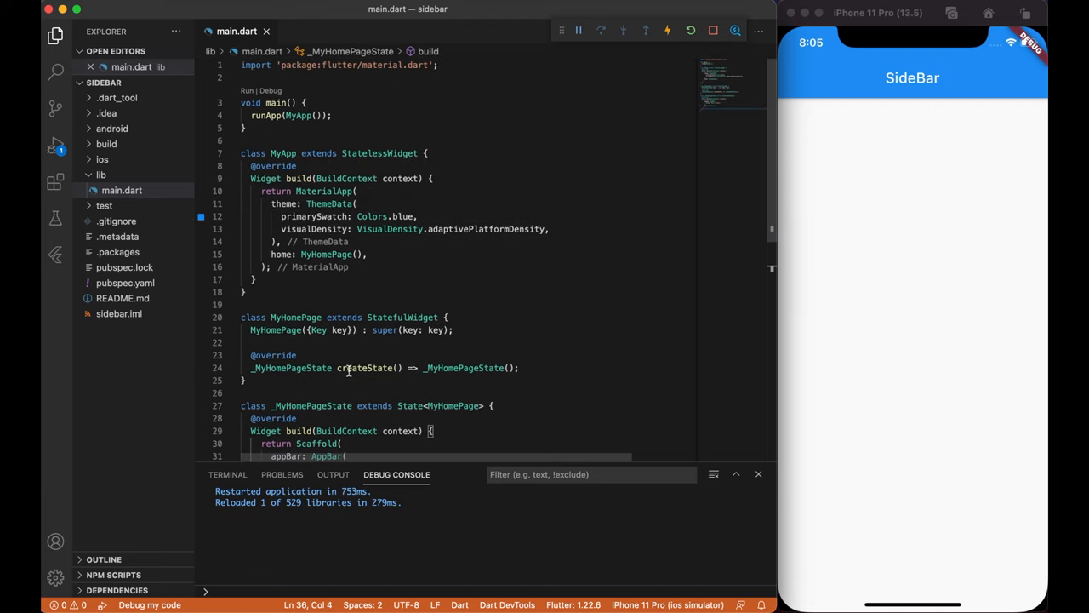
scroll(down, 3)
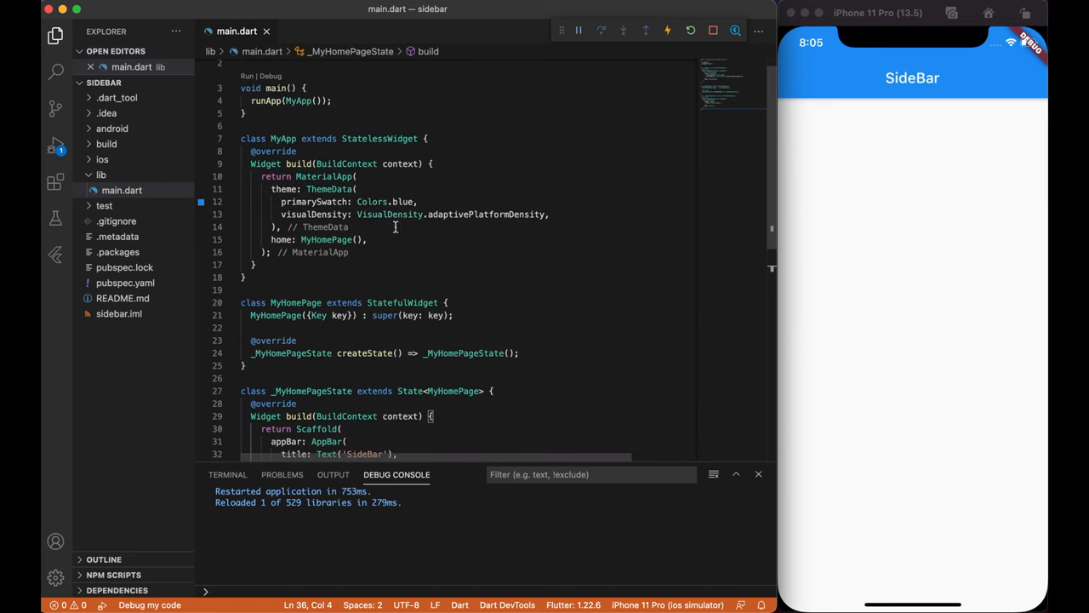
click(101, 175)
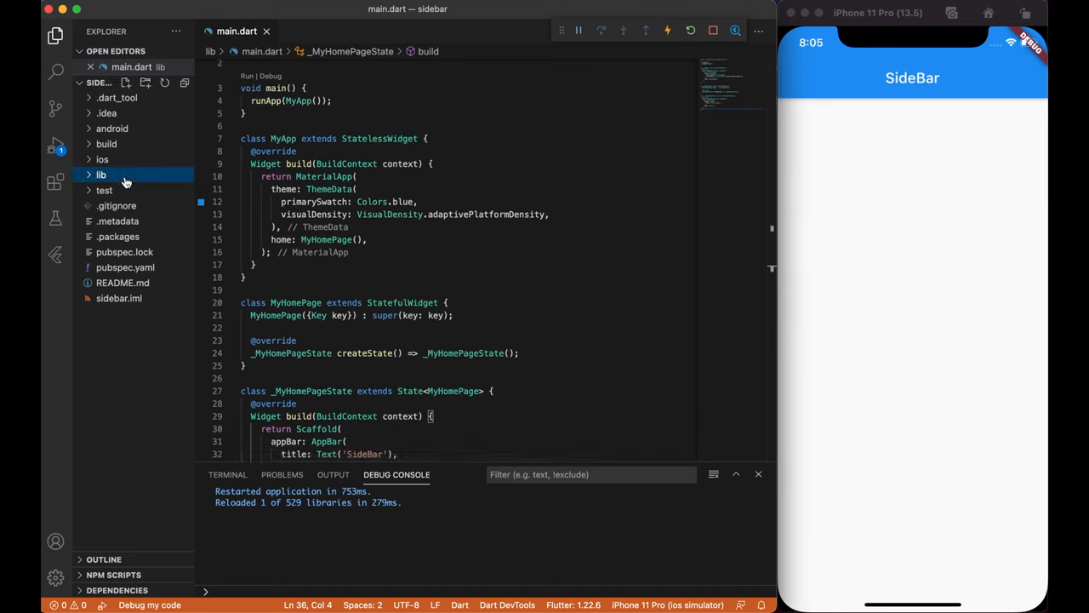
click(101, 174)
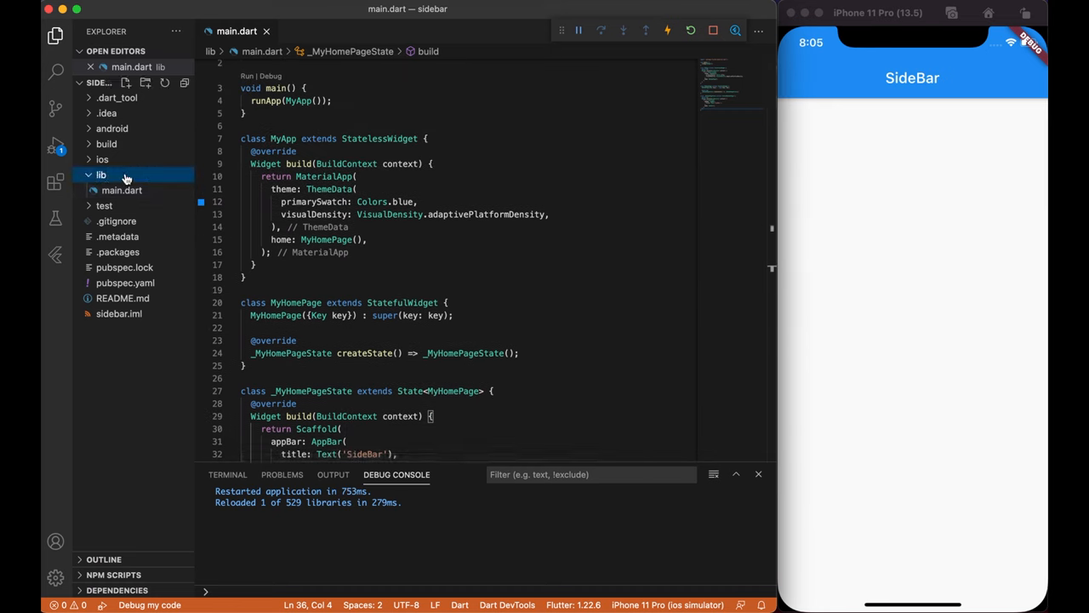
- Create NavBar.dart in lib from the stl stateless widget snippet, naming the class NavBar
right_click(101, 174)
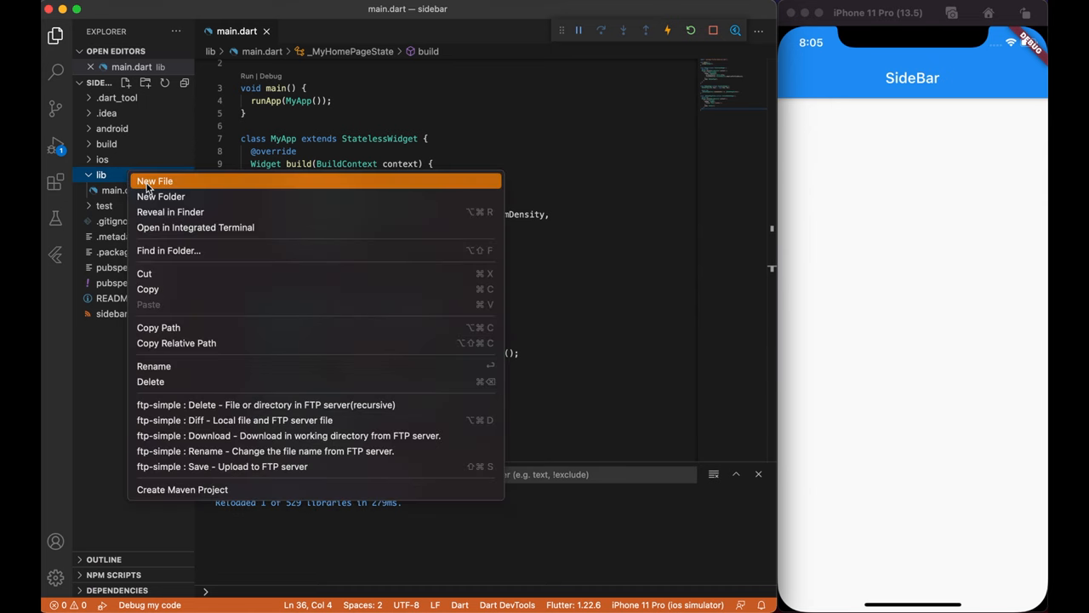
click(154, 180)
text(import 'package:flutter/material.dart';)
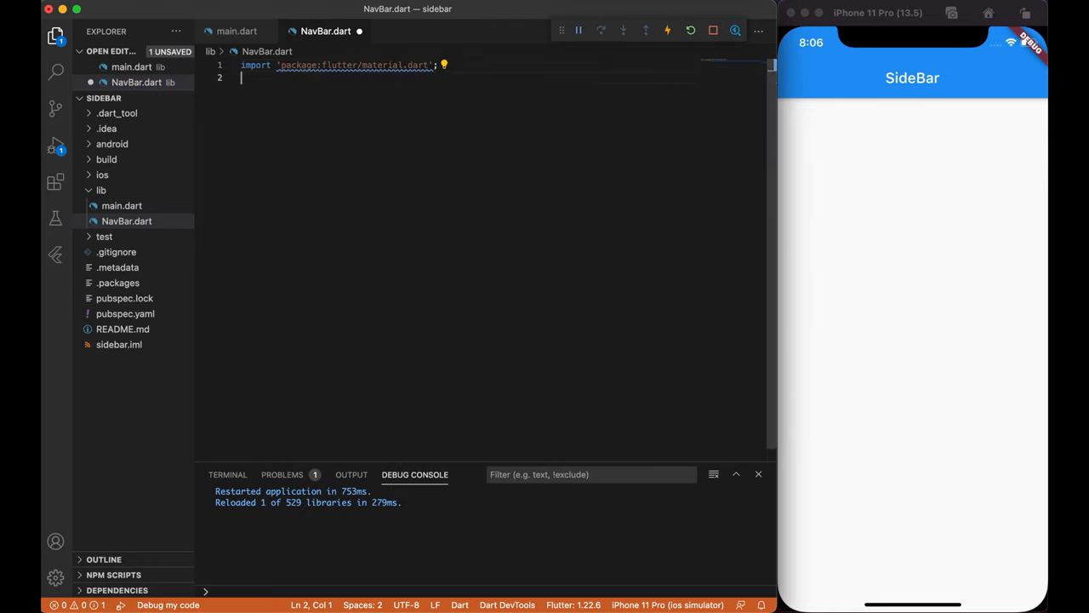
text(st)
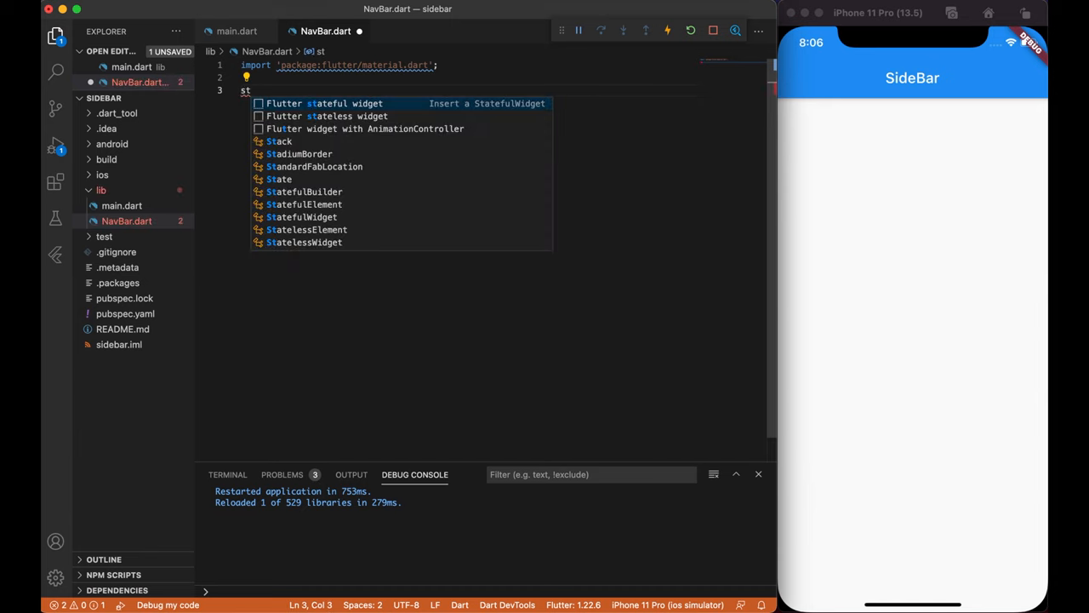
text(l)
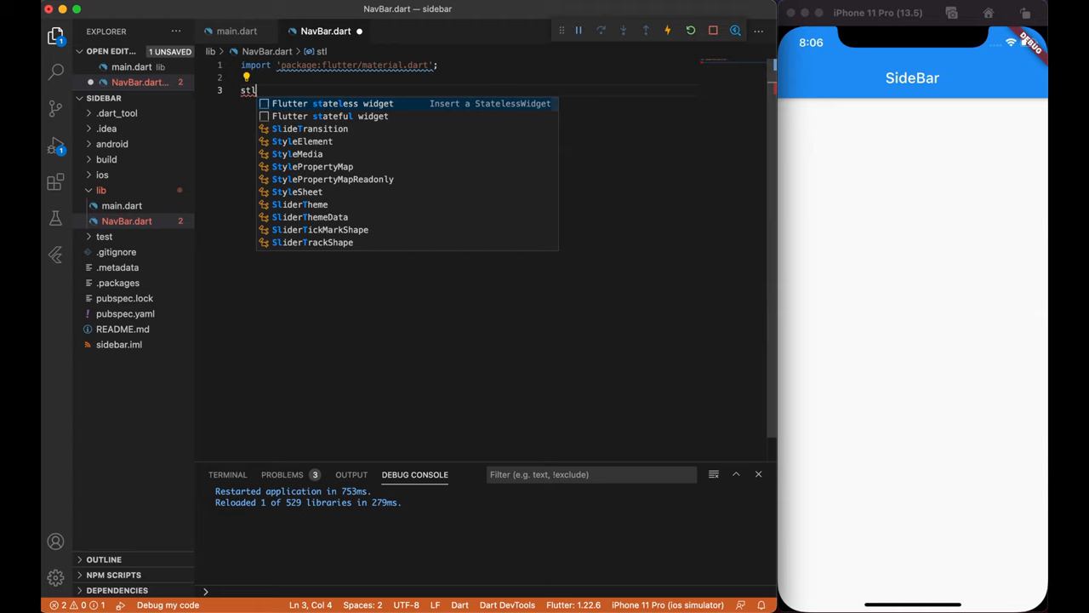
click(332, 103)
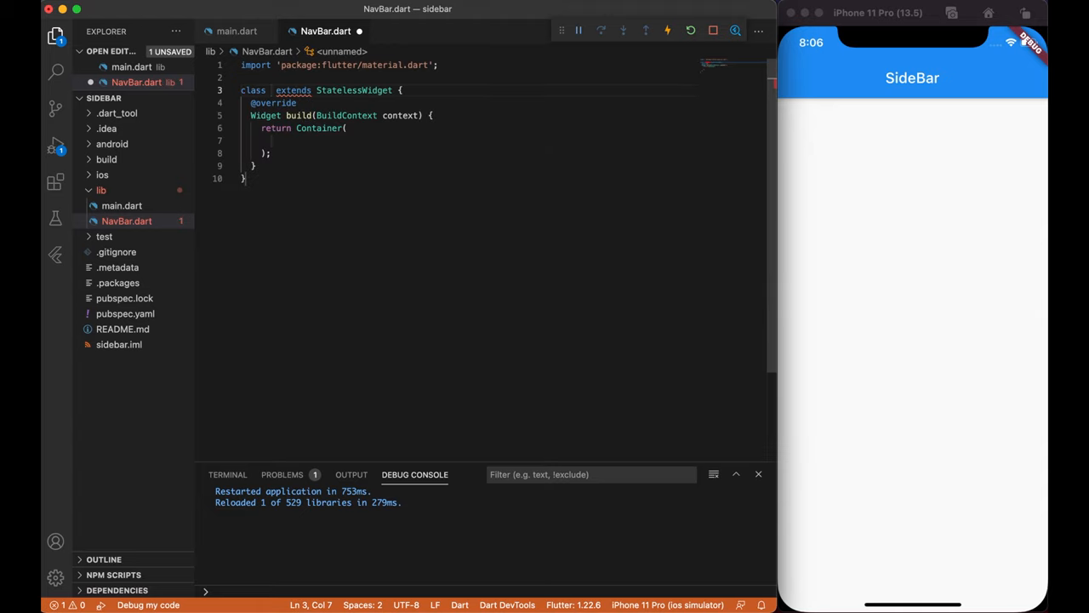
text(NavBar)
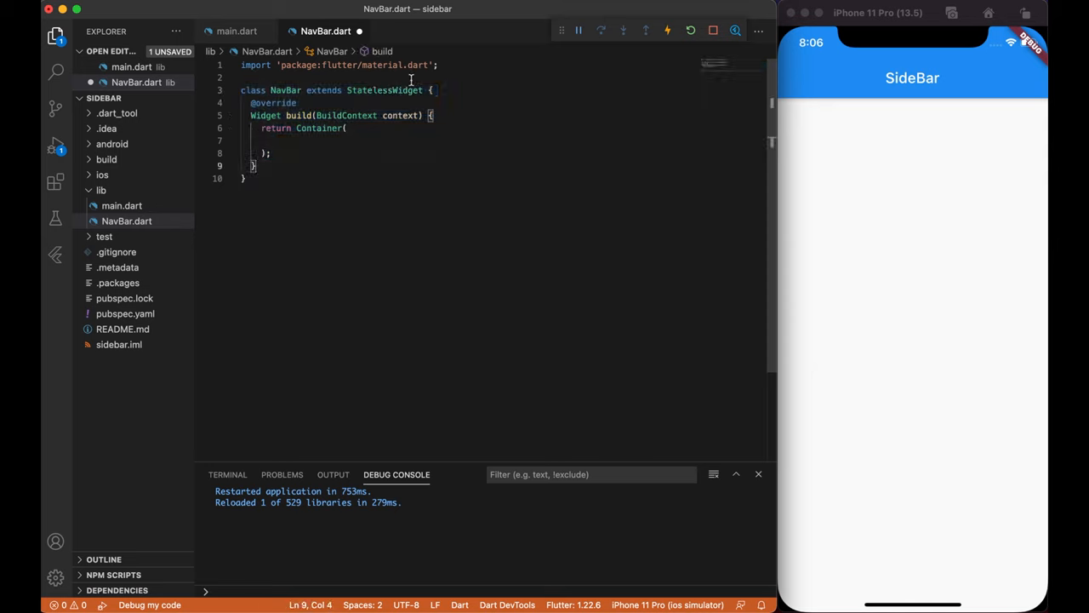
- Replace the widget's returned Container with a Drawer
click(287, 91)
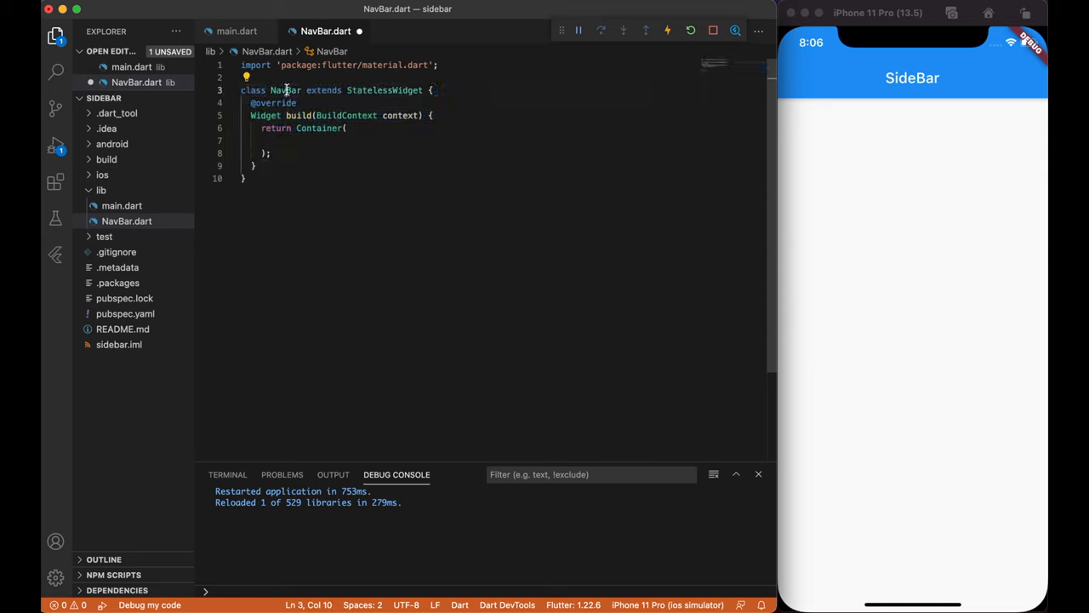
double_click(384, 90)
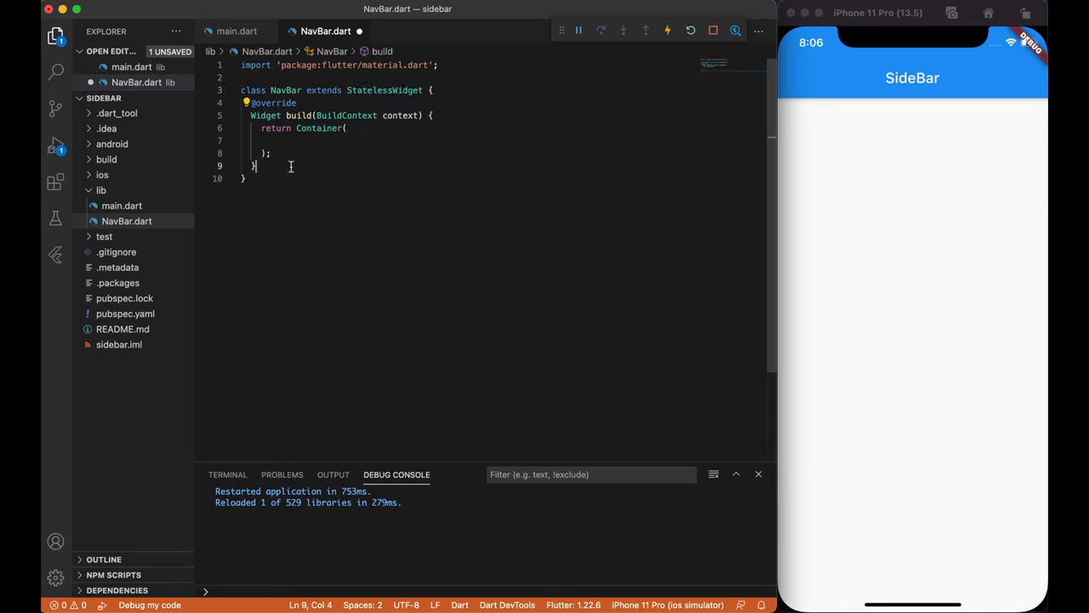
double_click(319, 128)
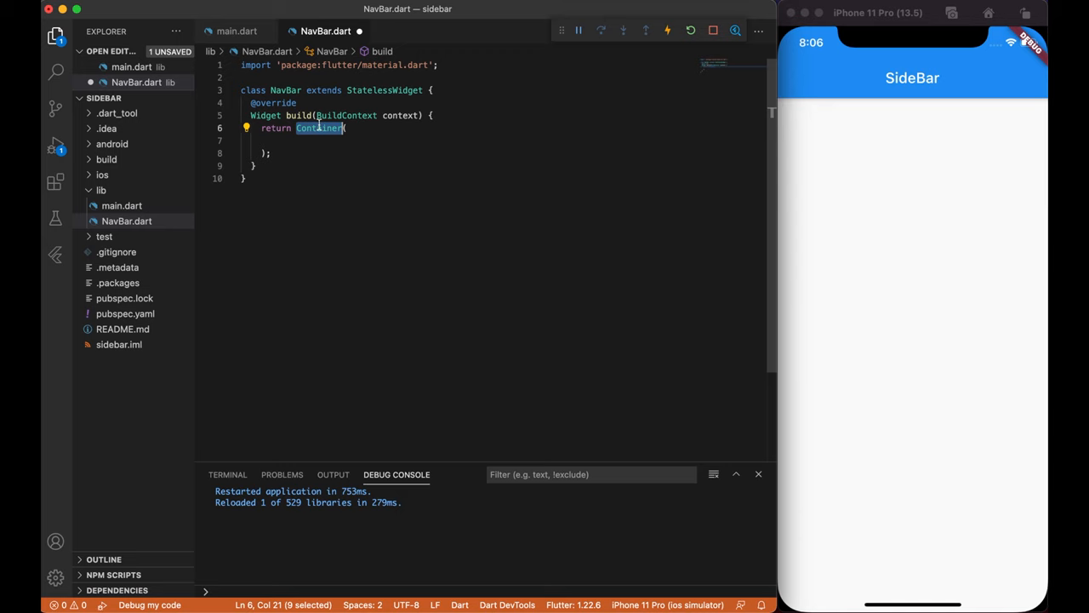
text(Dra)
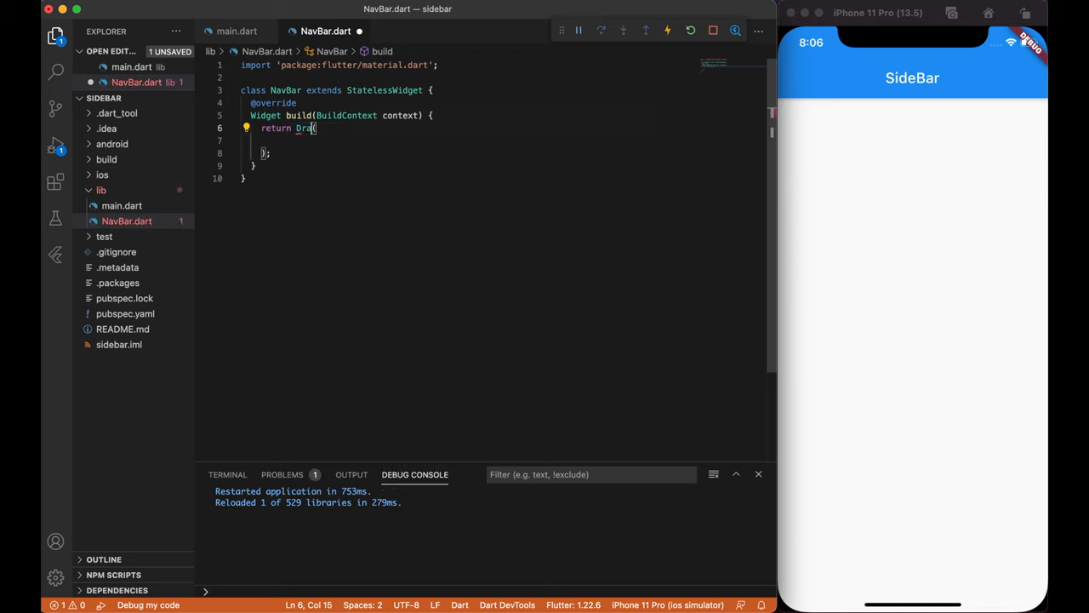
text(wer)
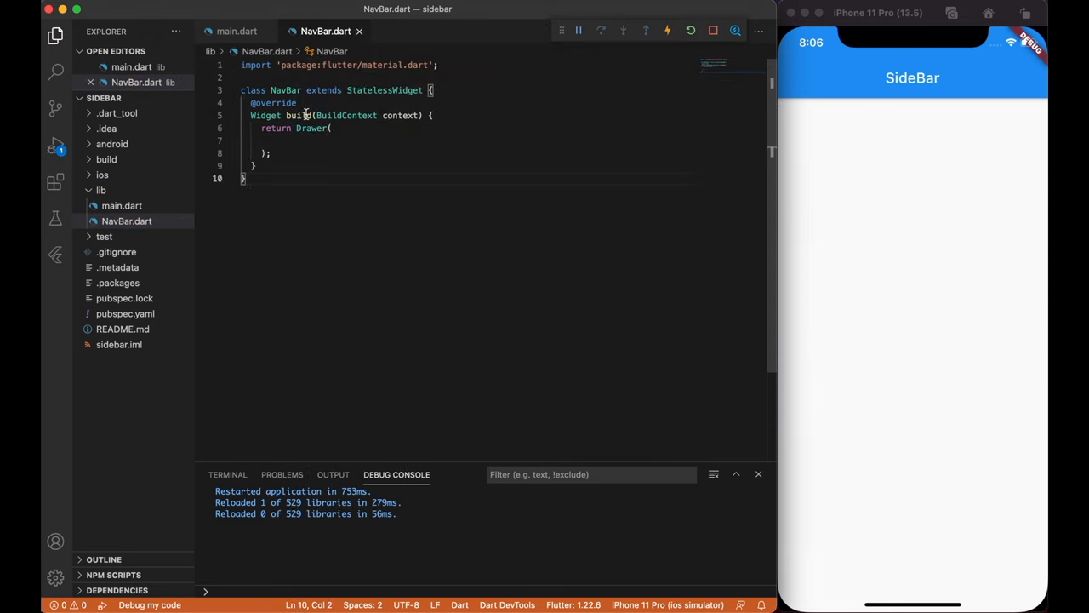
- Import NavBar.dart, set the Scaffold's drawer to NavBar(), and open the drawer in the simulator
click(235, 31)
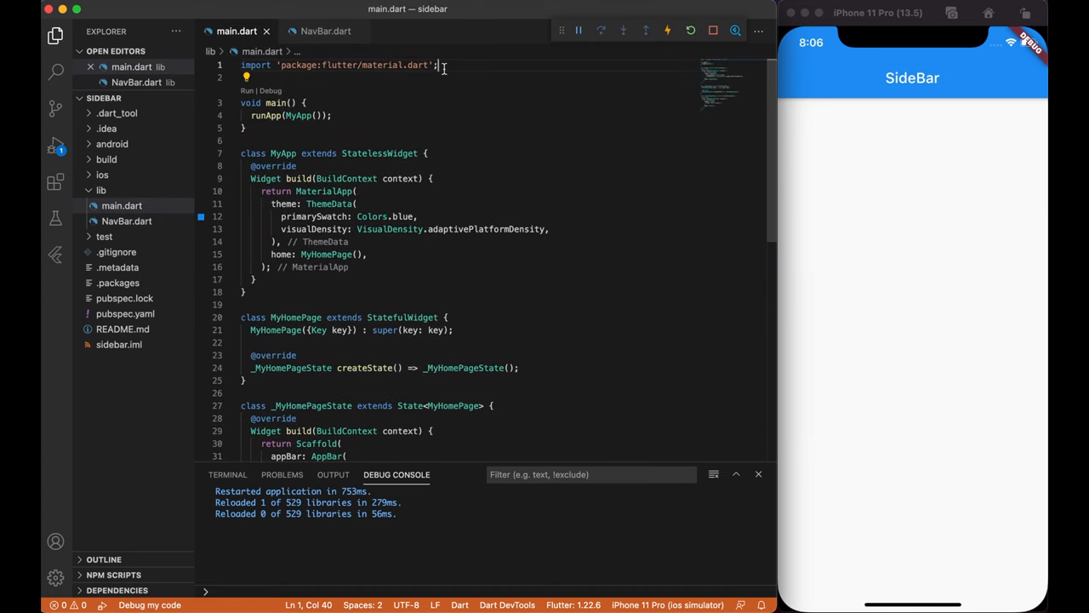
text(import 'sidebar')
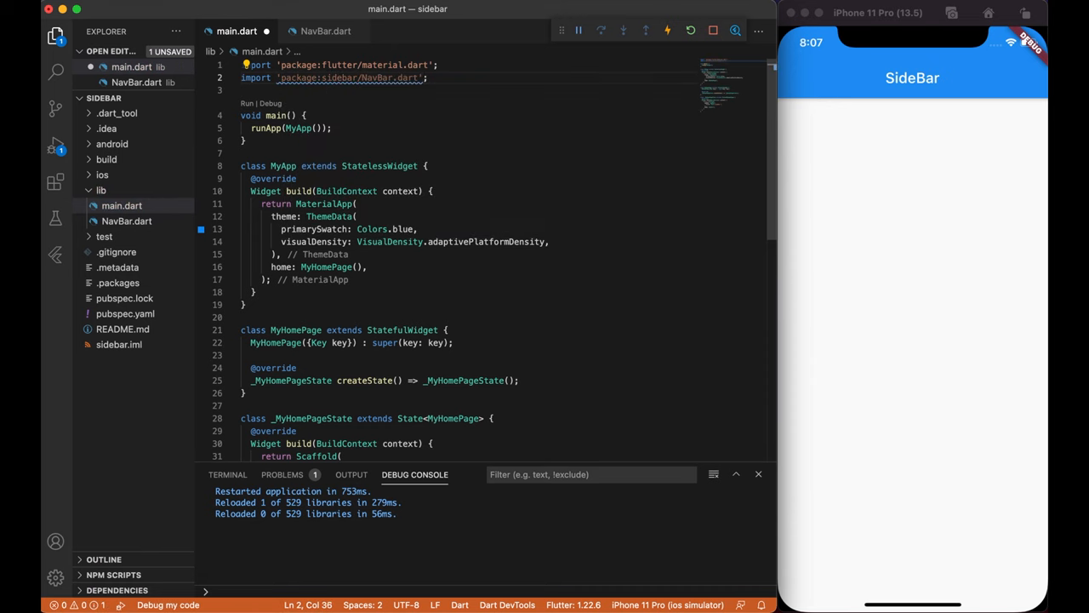
scroll(down, 3)
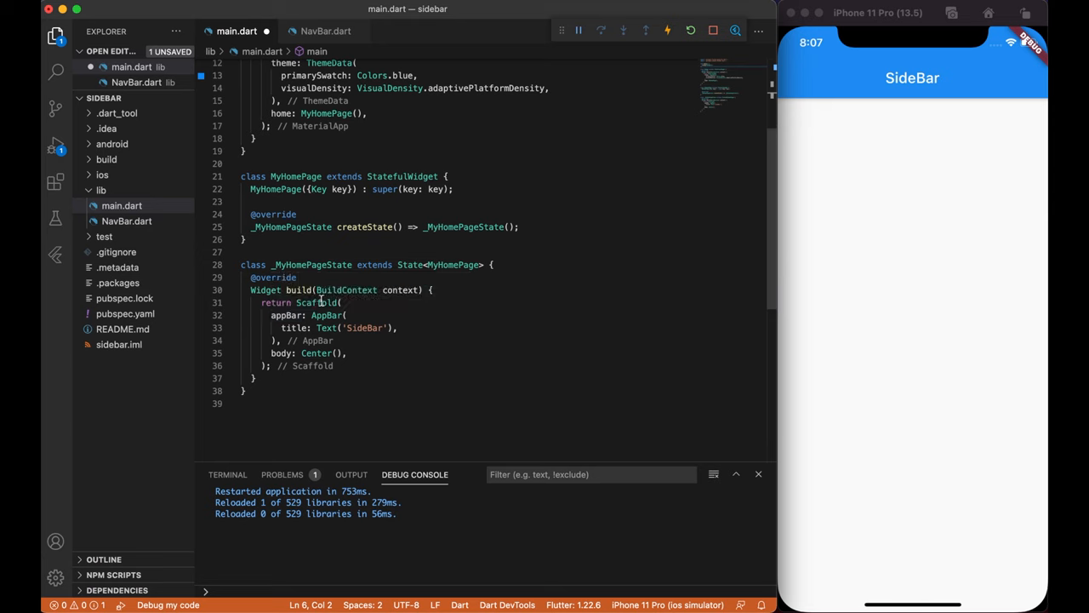
click(345, 302)
text(drawer: ,)
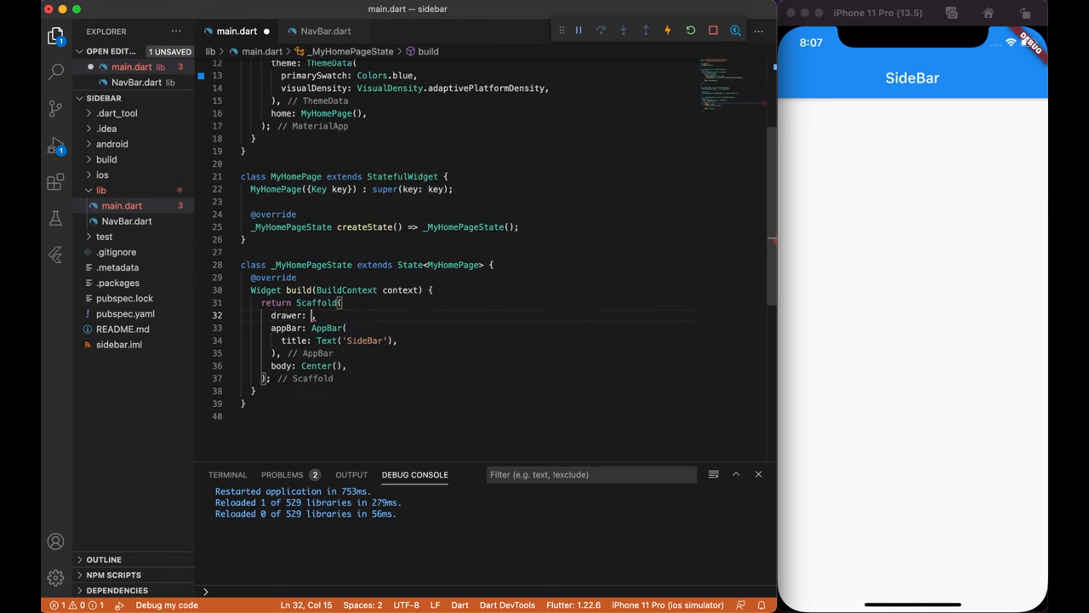
text(NavBar()
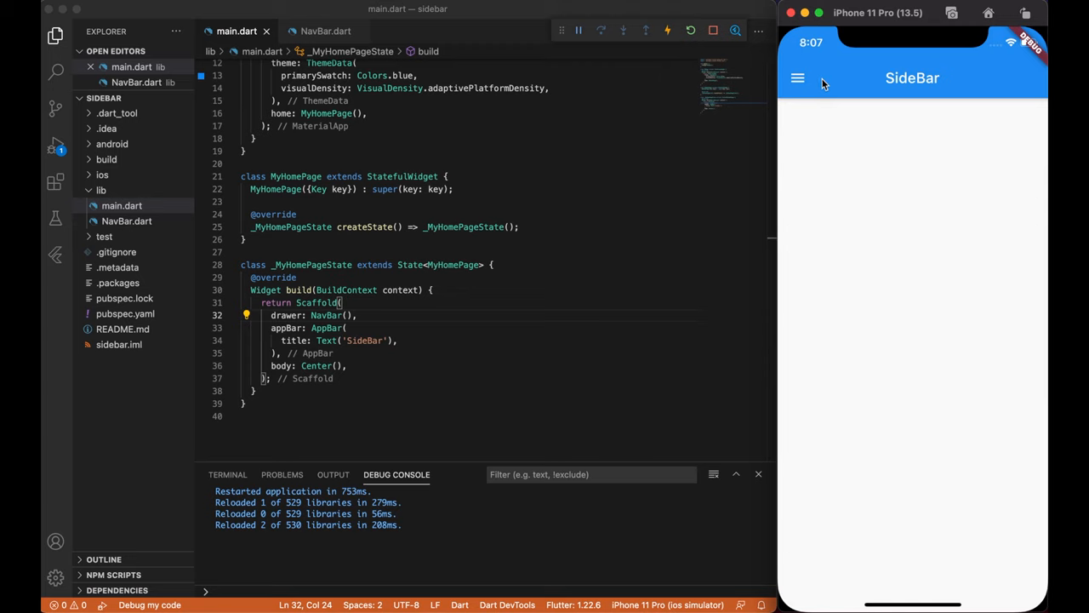
mouse_move(798, 108)
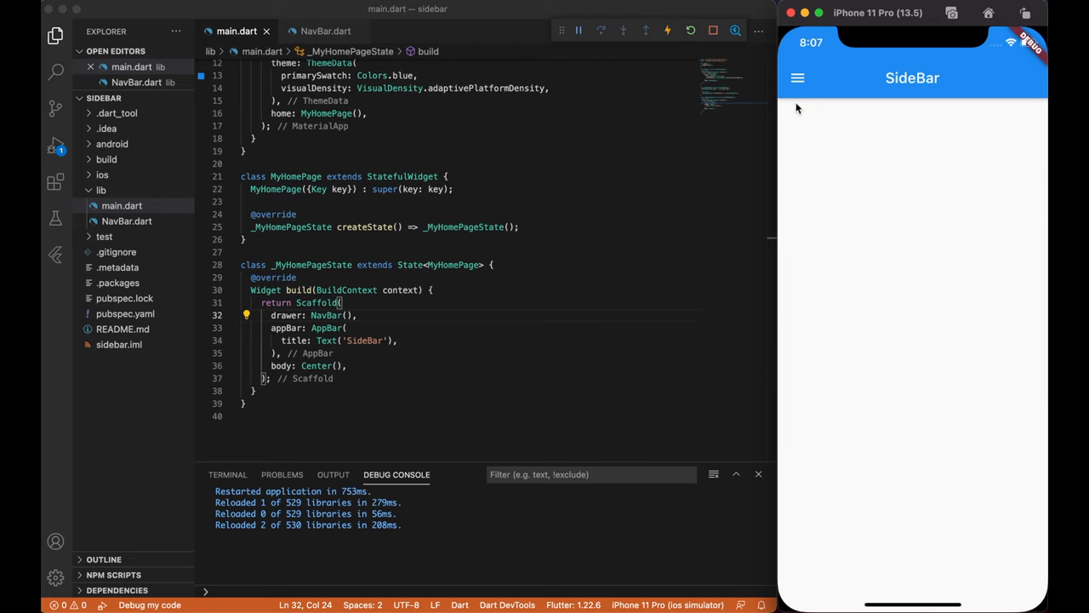
click(797, 78)
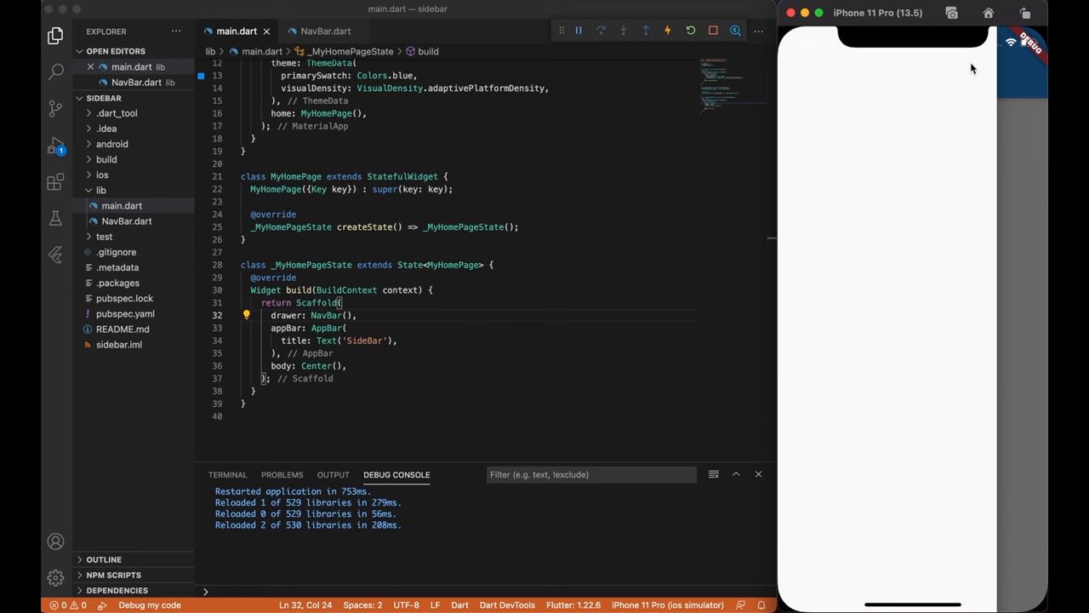
mouse_move(1021, 268)
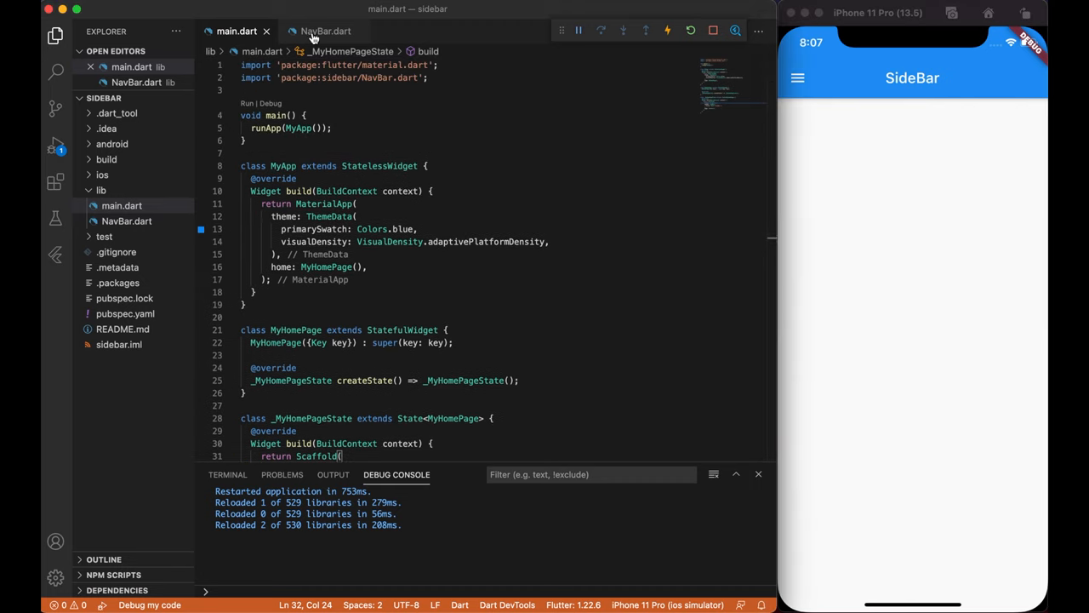
- Give the Drawer a ListView child holding a UserAccountsDrawerHeader with Text name and email
click(325, 31)
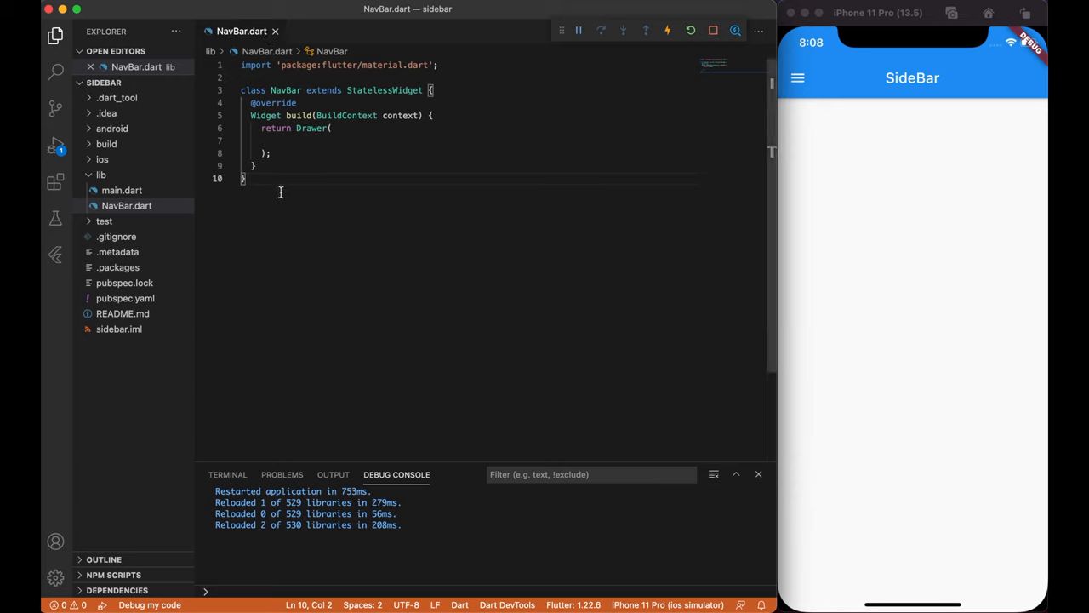
text(child:)
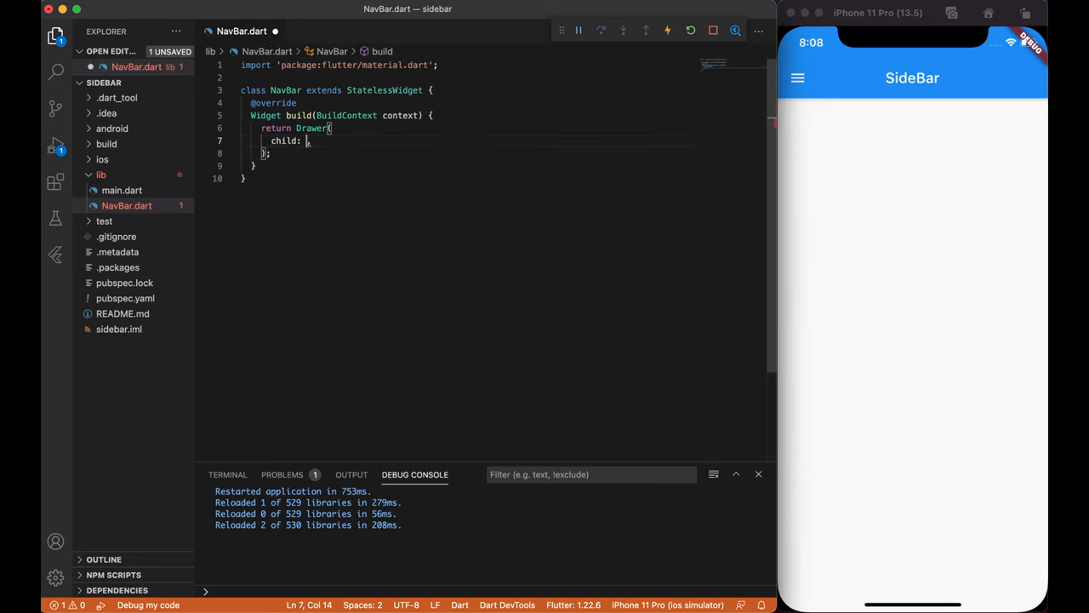
text(ListView()
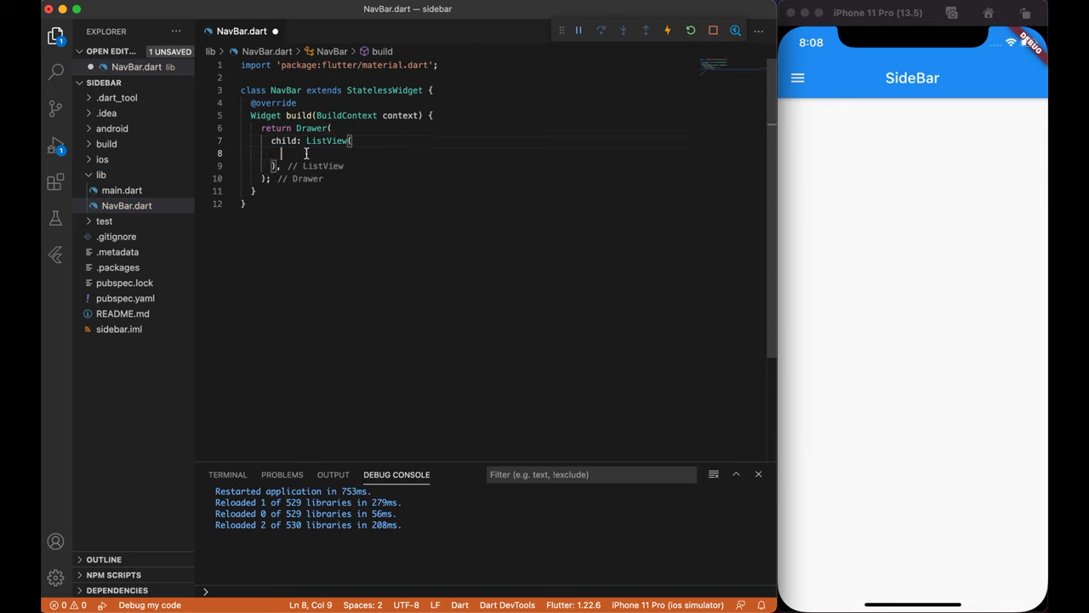
text(children: [)
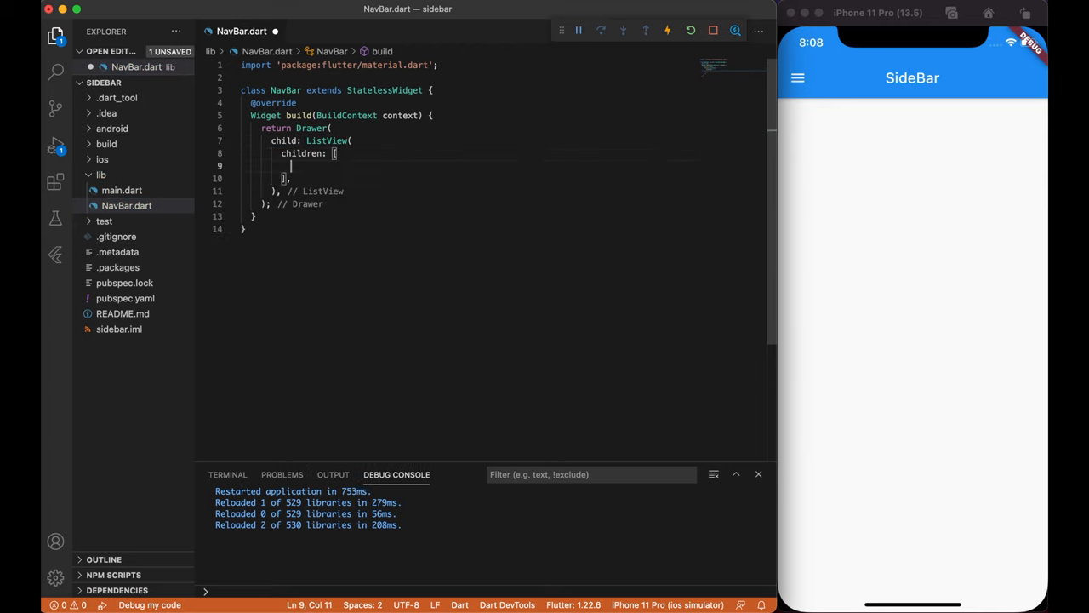
text(UserAccountsDrawerHeader(accountName: null, accountEmail: null)
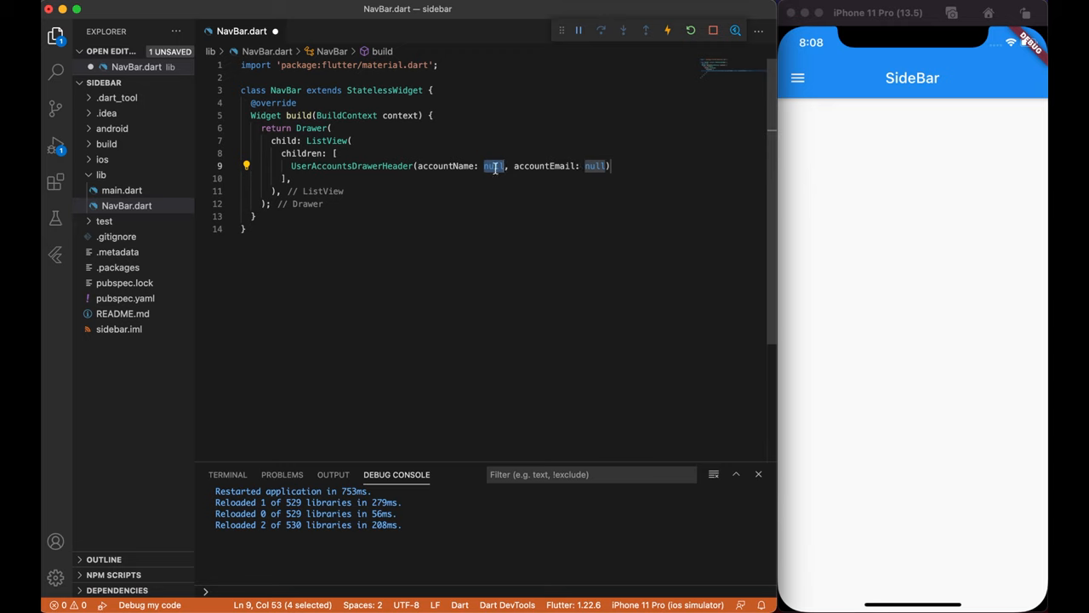
text(Text)
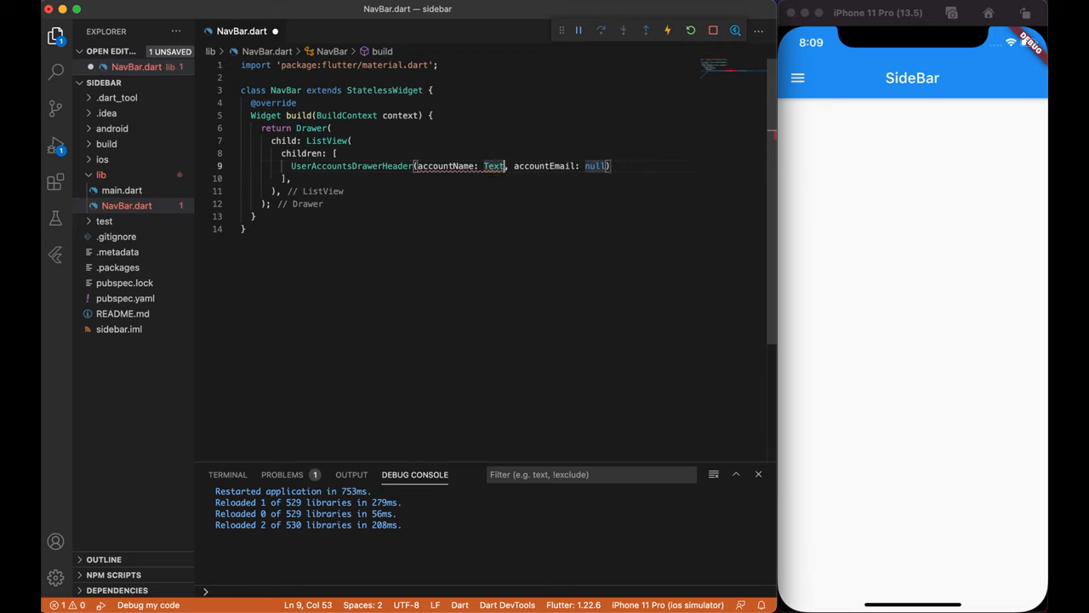
text((')
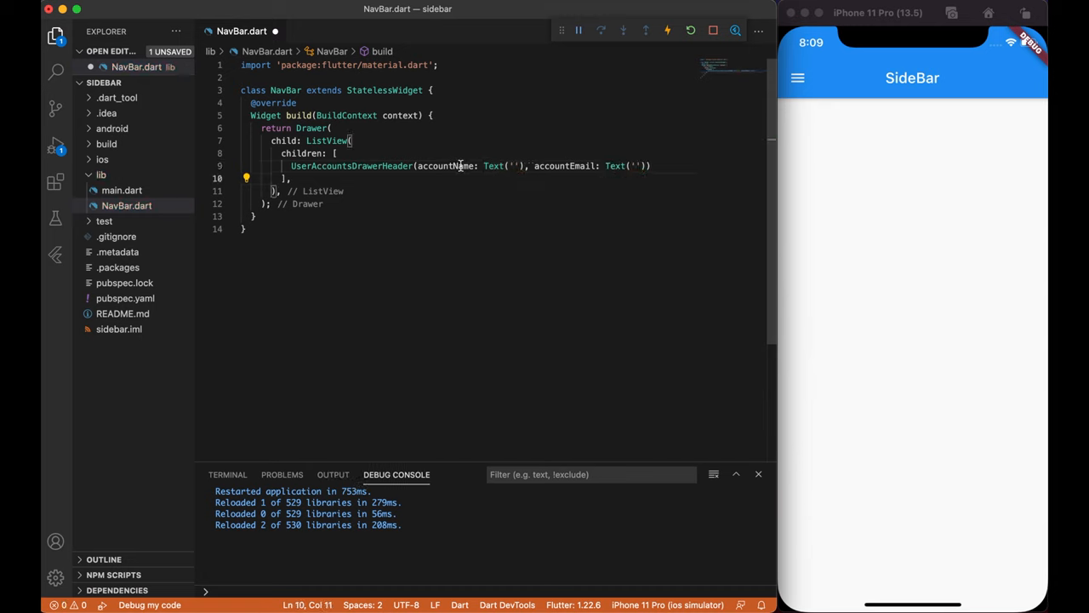
mouse_move(460, 166)
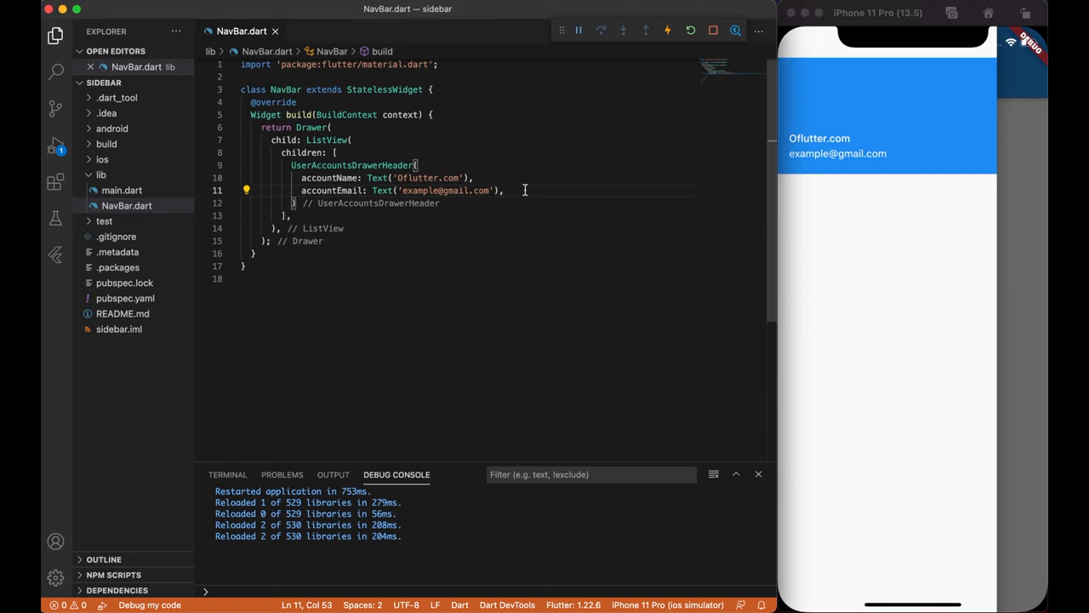
- Add currentAccountPicture: CircleAvatar with a ClipOval wrapping an Image.network
text(currentAccountPicture:)
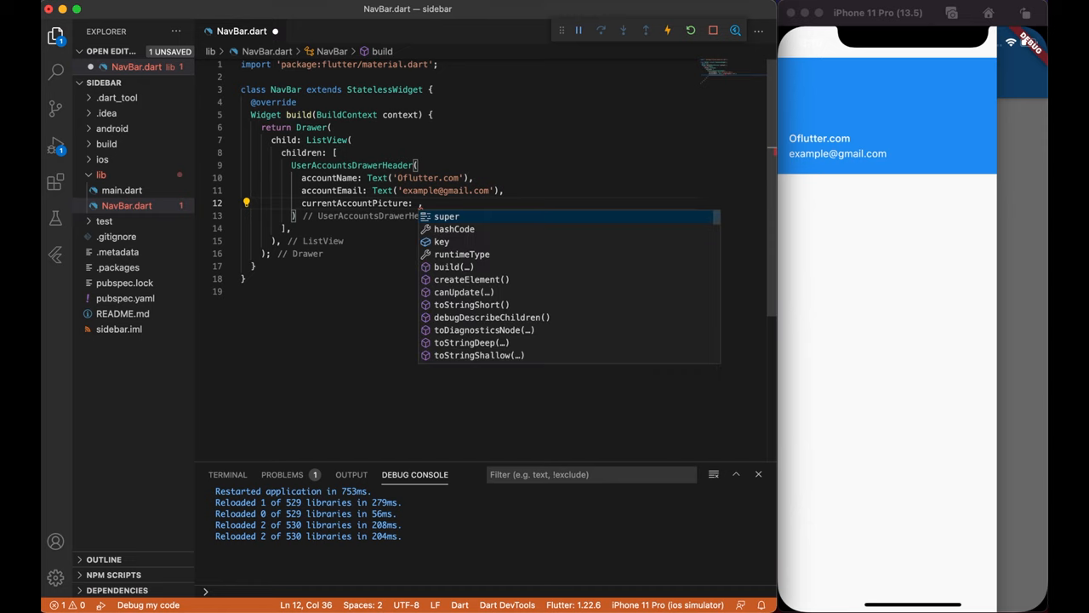
text(CircleAvatar()
text(child: ClipOval()
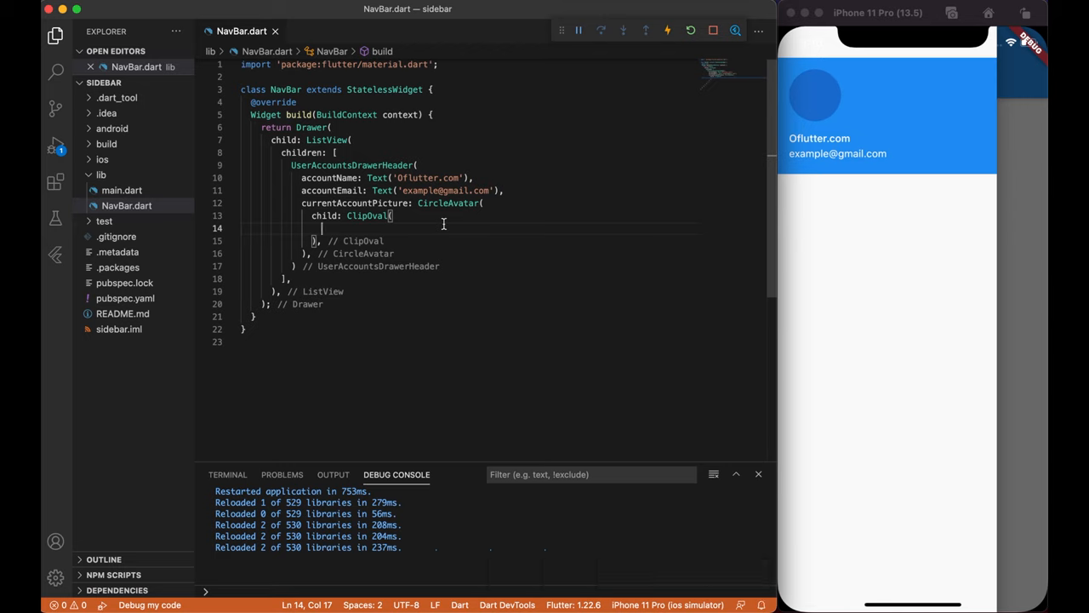
mouse_move(841, 106)
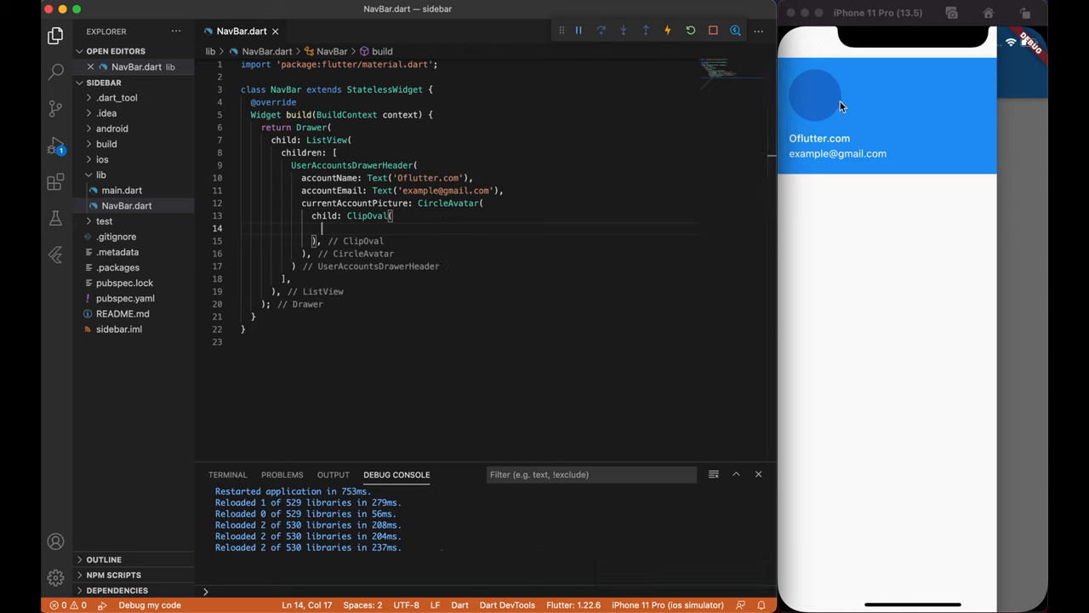
mouse_move(810, 126)
text(child: Image.,)
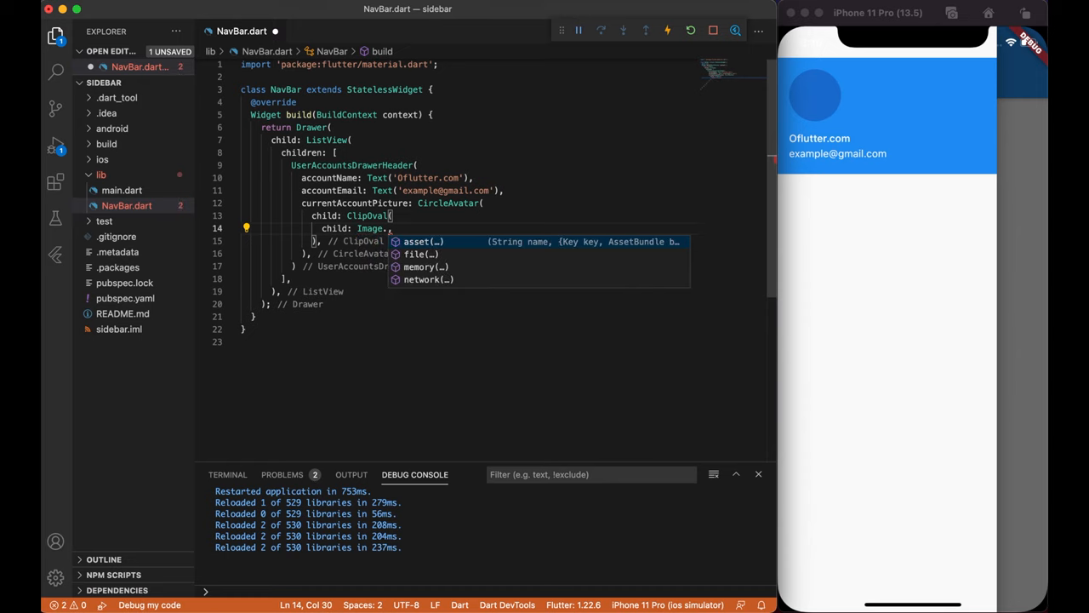
key(Down)
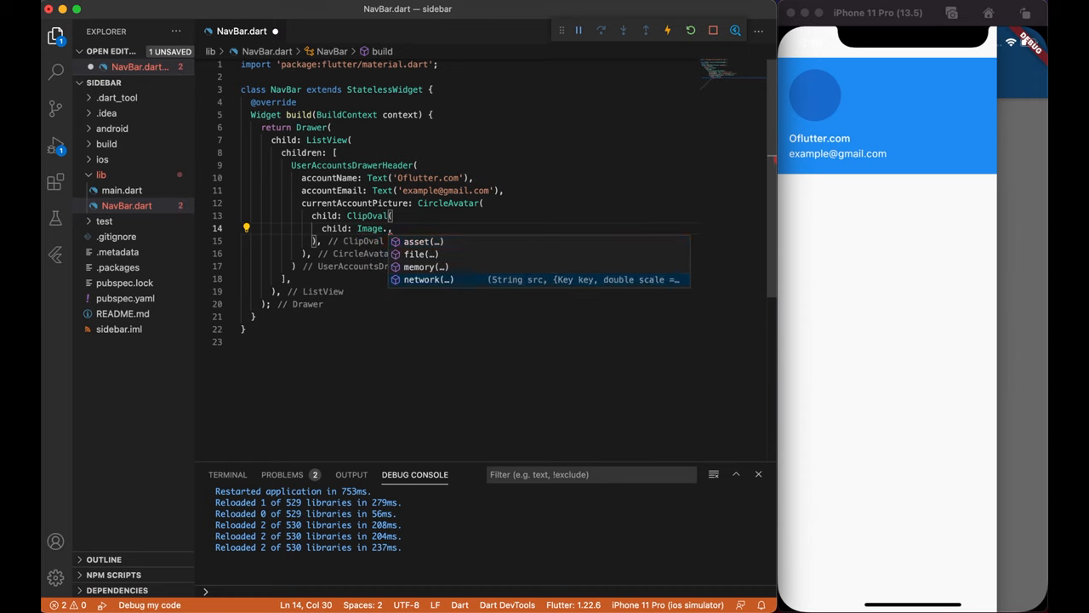
click(427, 280)
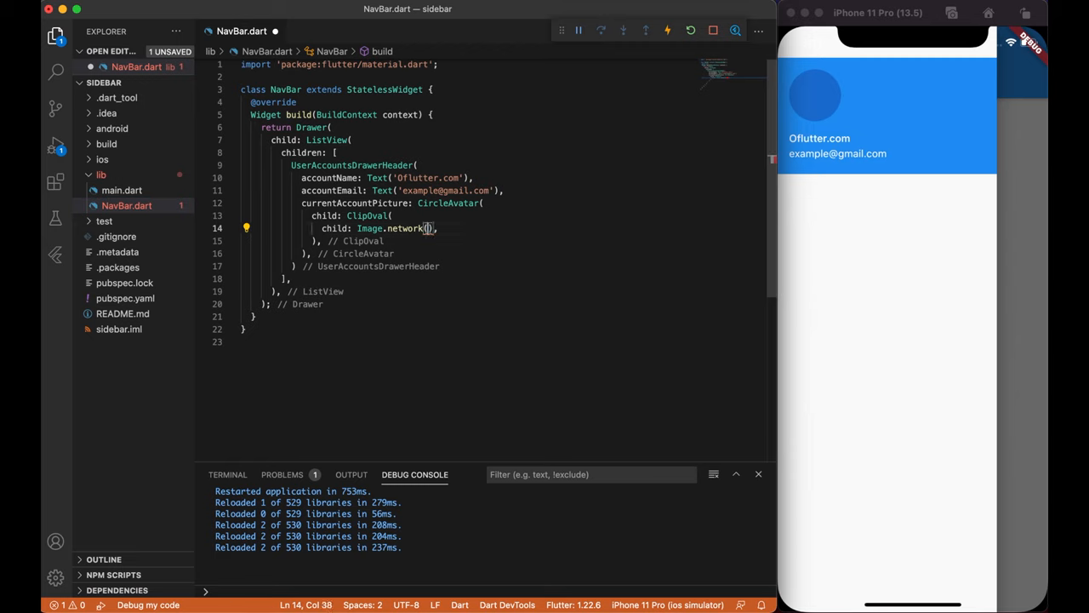
key(Enter)
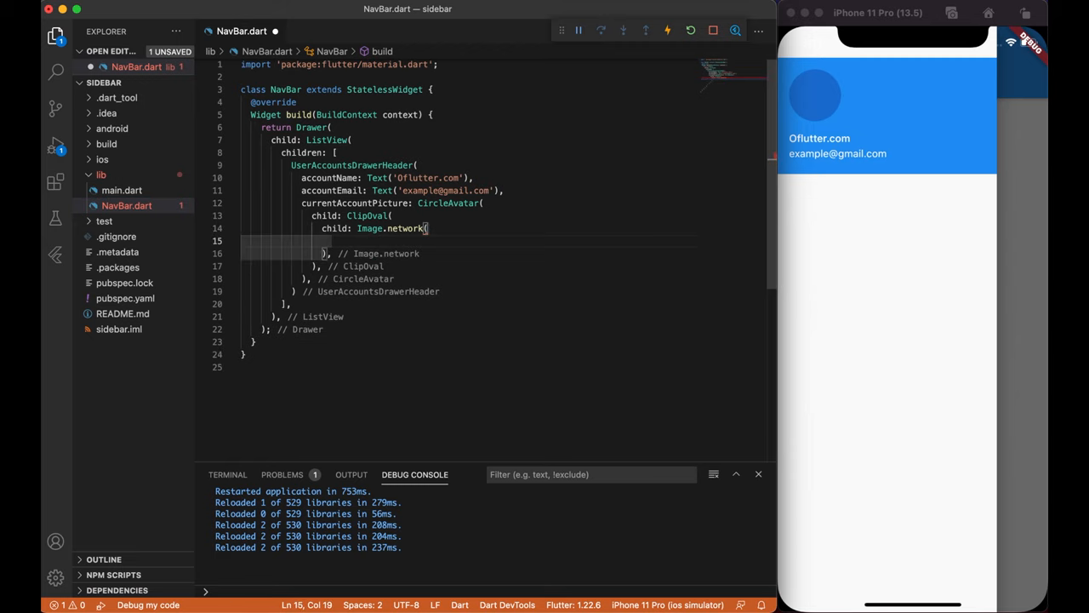
click(430, 228)
text(')
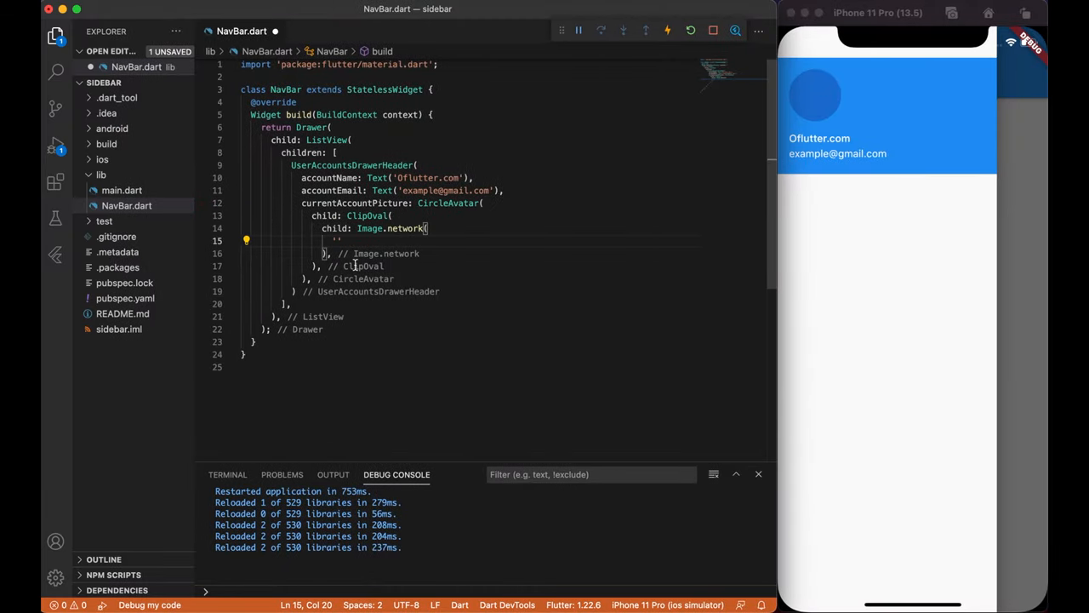
- Load the girl-profile.png image URL at width 90, height 90 with BoxFit.cover, and reload
text('https://oflutter.com/wp-content/uploads/2021/02/girl-profile.png')
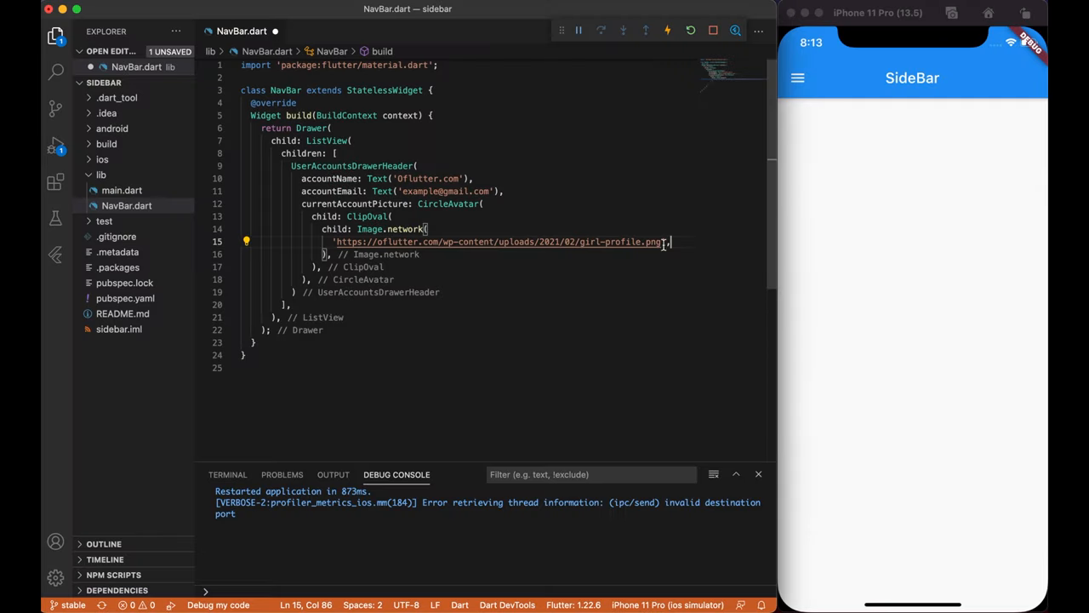
key(enter)
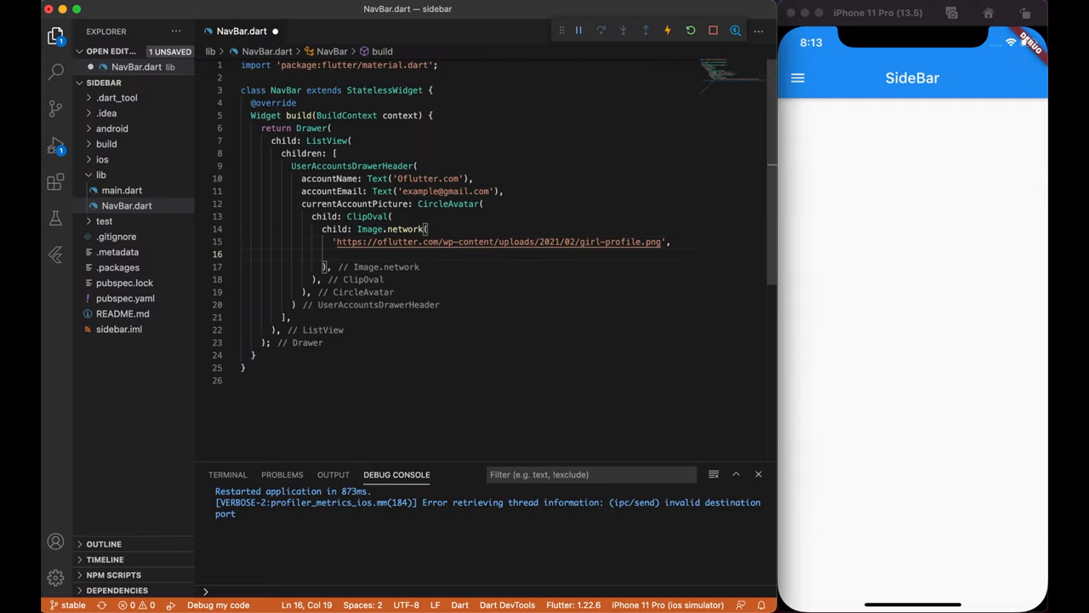
text(width: 90,)
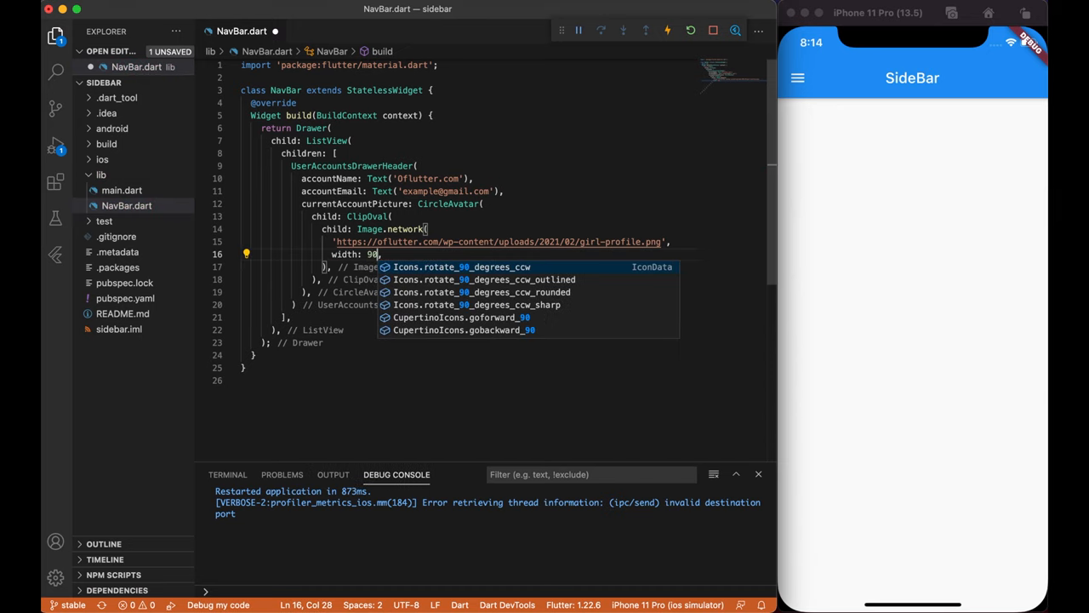
text(height: 90,)
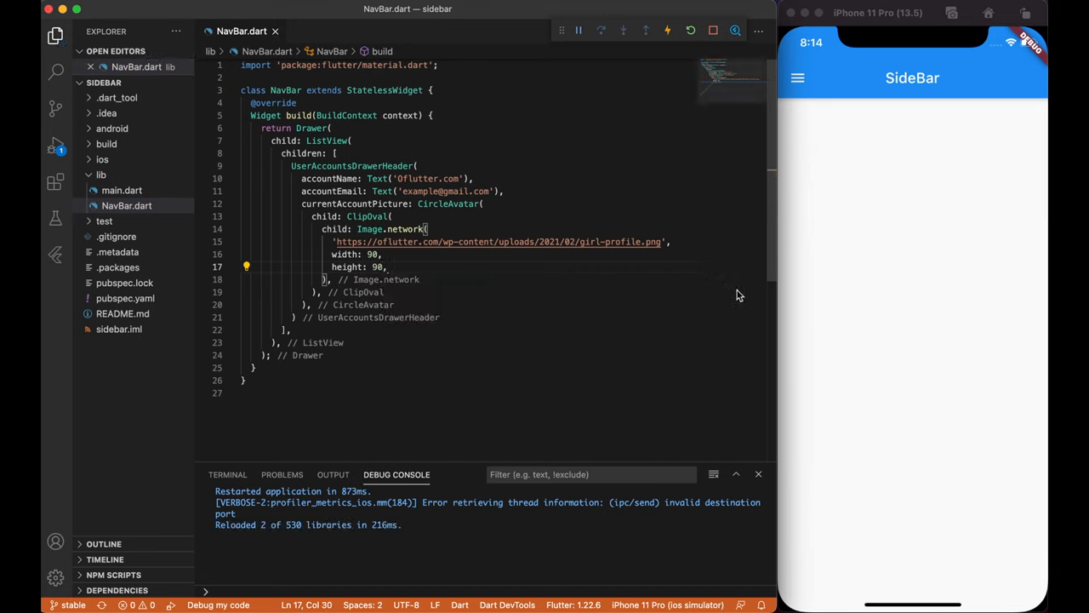
click(798, 78)
text(fit: BoxFit.cover,)
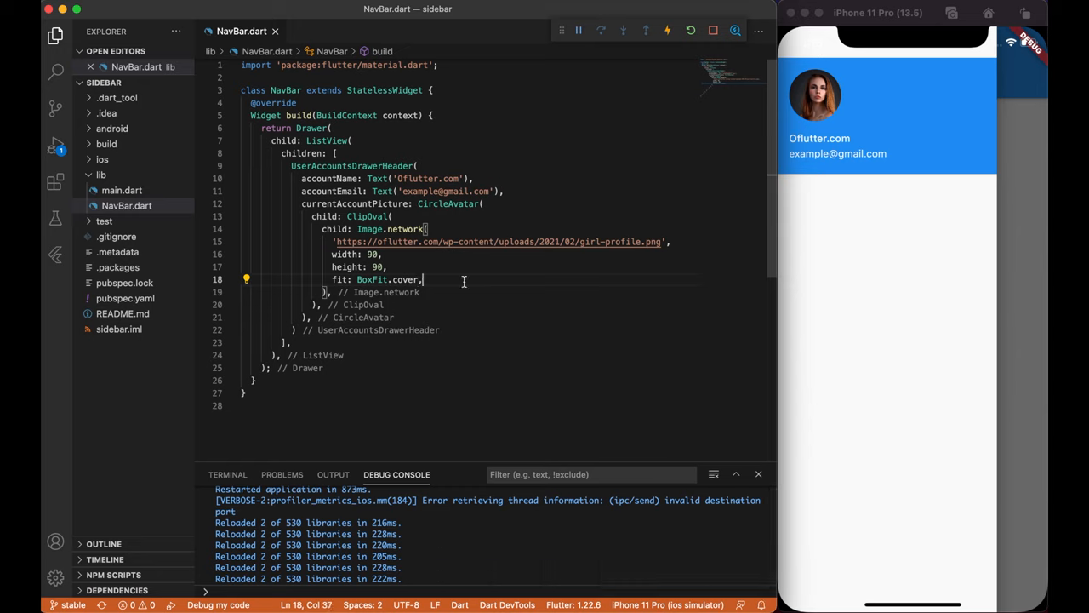
- Add a BoxDecoration with a profile-bg3.jpg NetworkImage background and BoxFit.cover to the header
text(decoration: BoxDecoration()
text(image: DecorationImage()
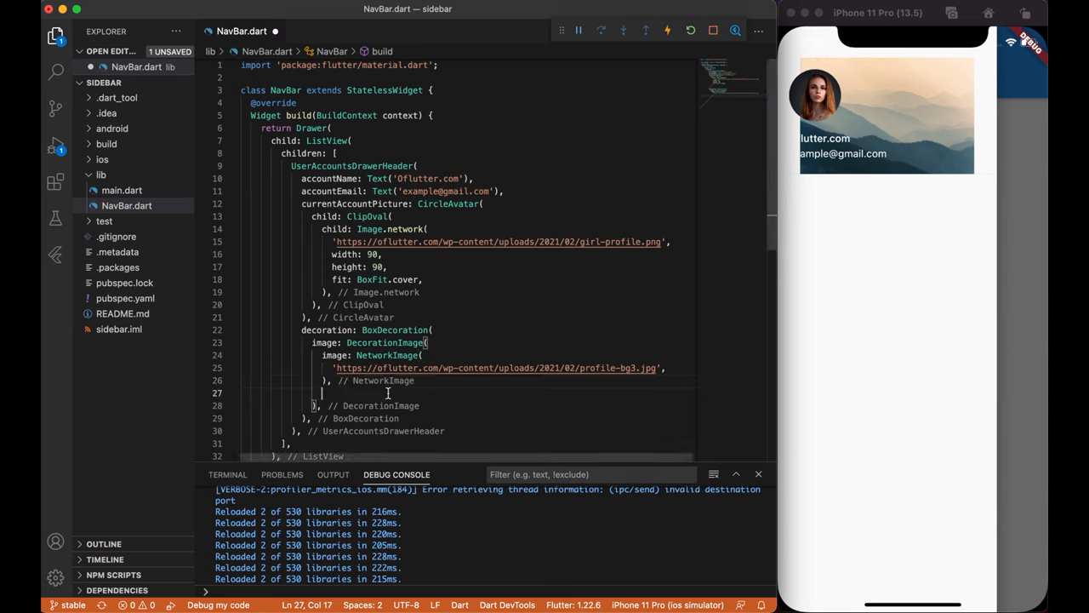
text(fit: BoxFit.cover,)
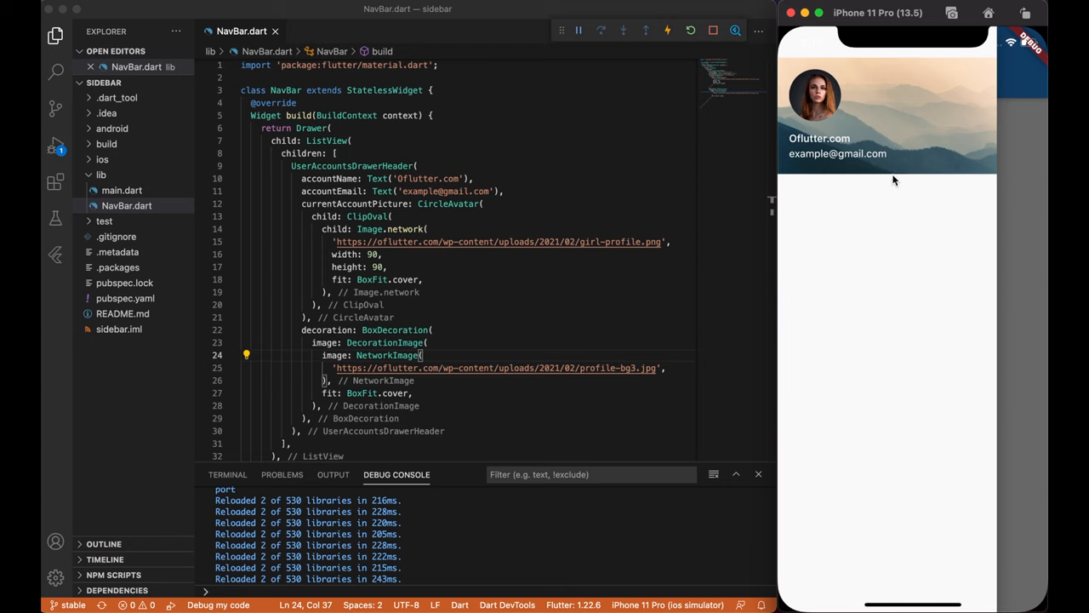
mouse_move(809, 46)
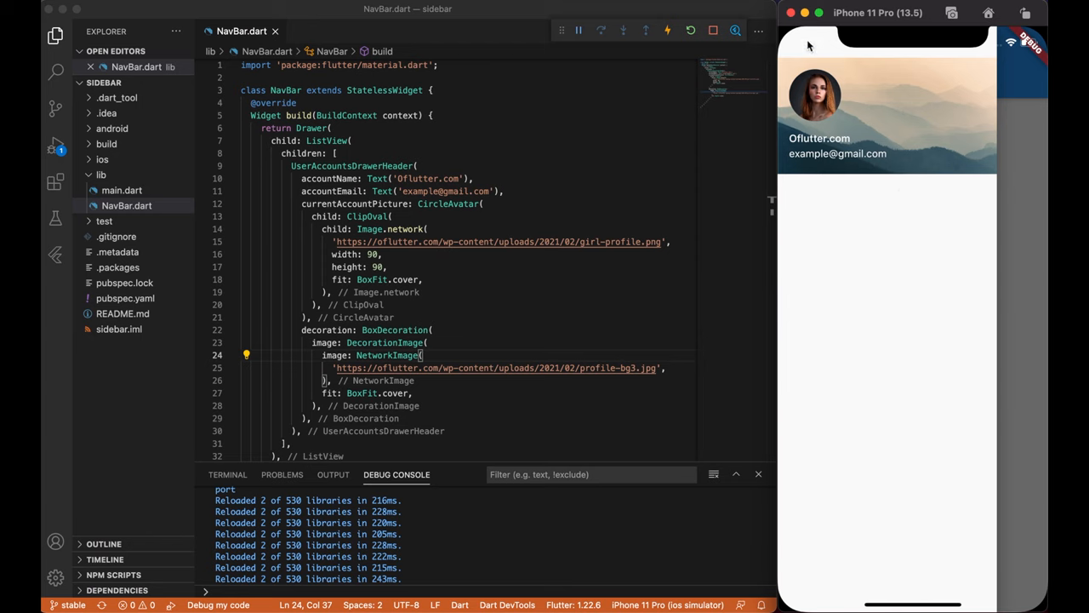
mouse_move(964, 66)
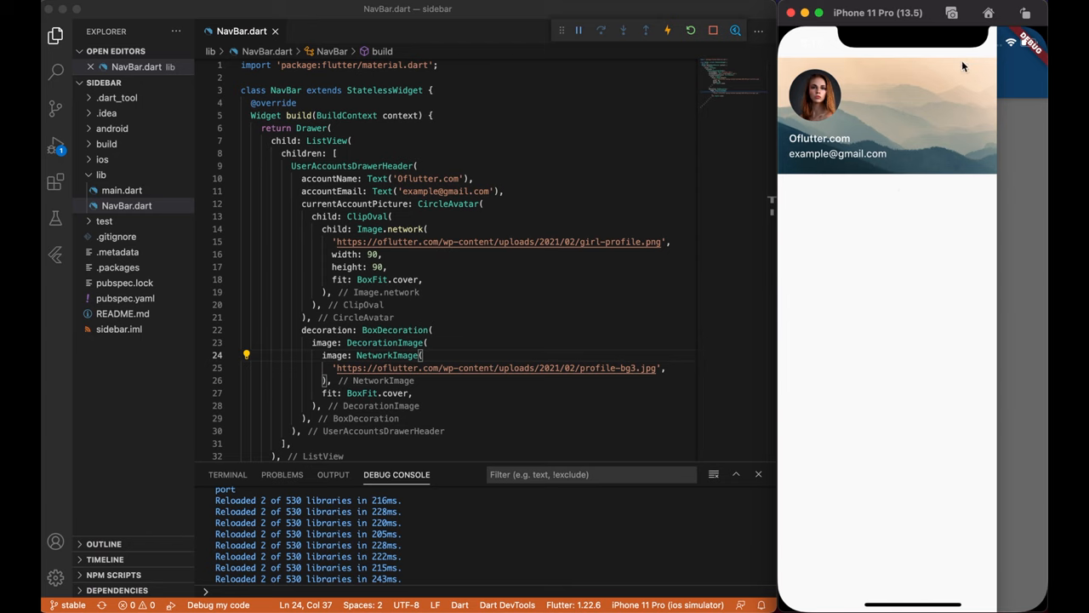
mouse_move(728, 220)
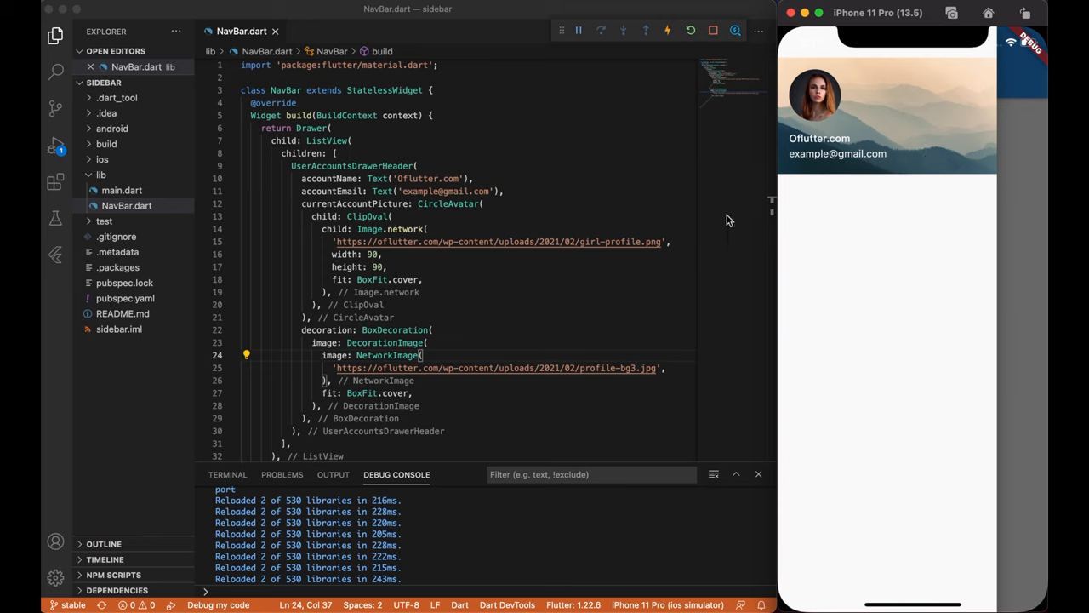
mouse_move(447, 283)
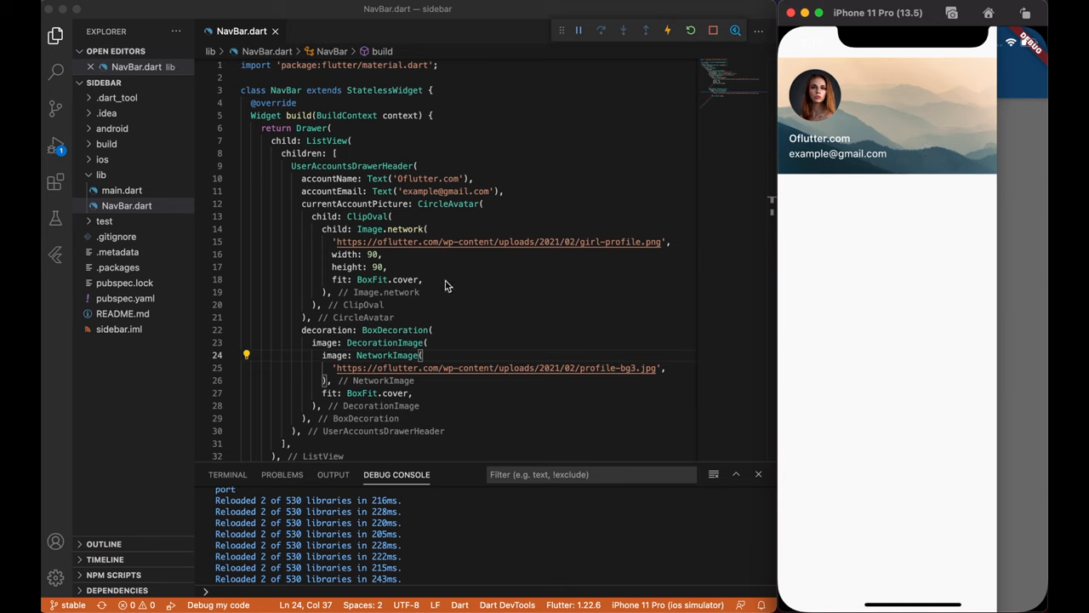
- Add color: Colors.blue inside the header's BoxDecoration
click(436, 331)
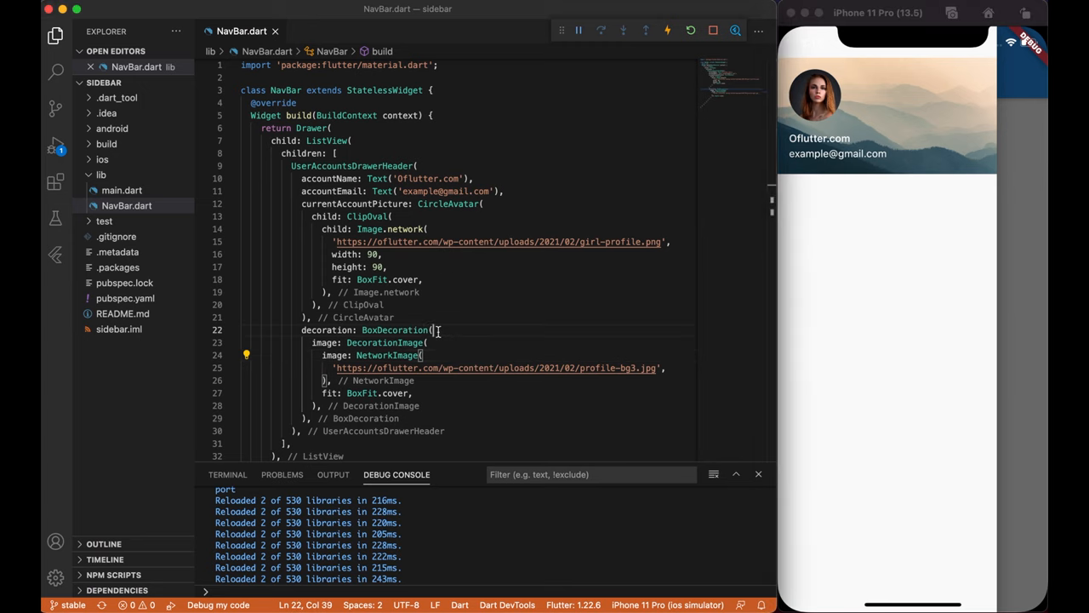
text(colo)
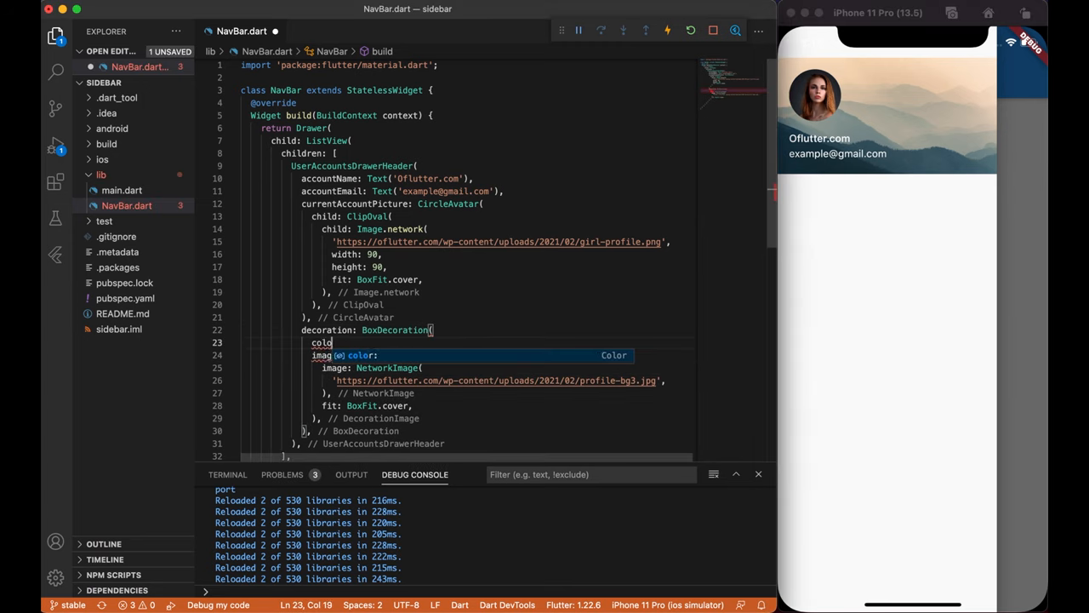
text(Colors.b,)
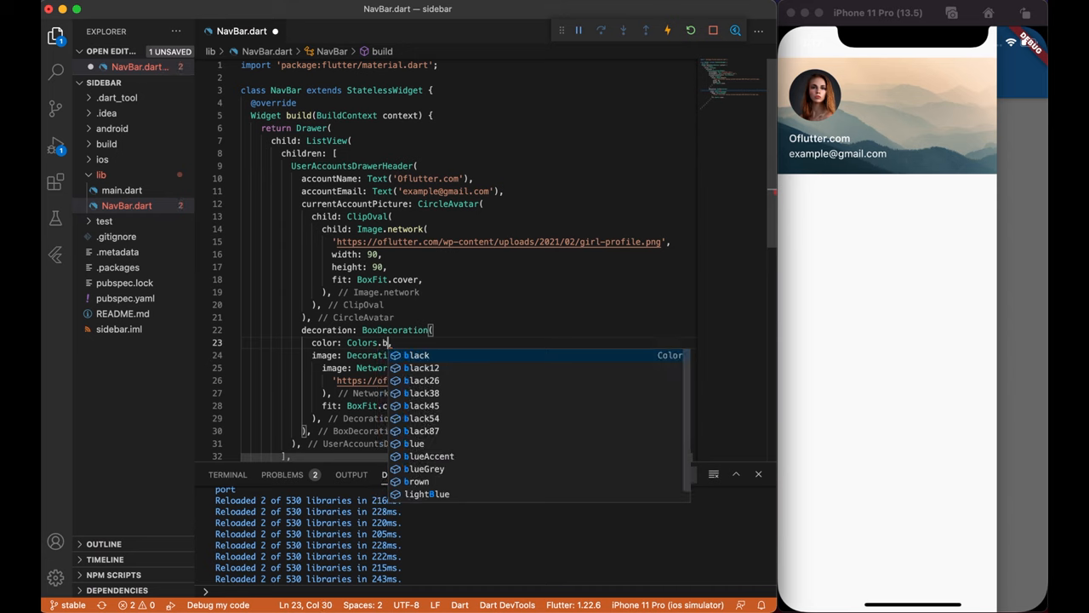
text(lue)
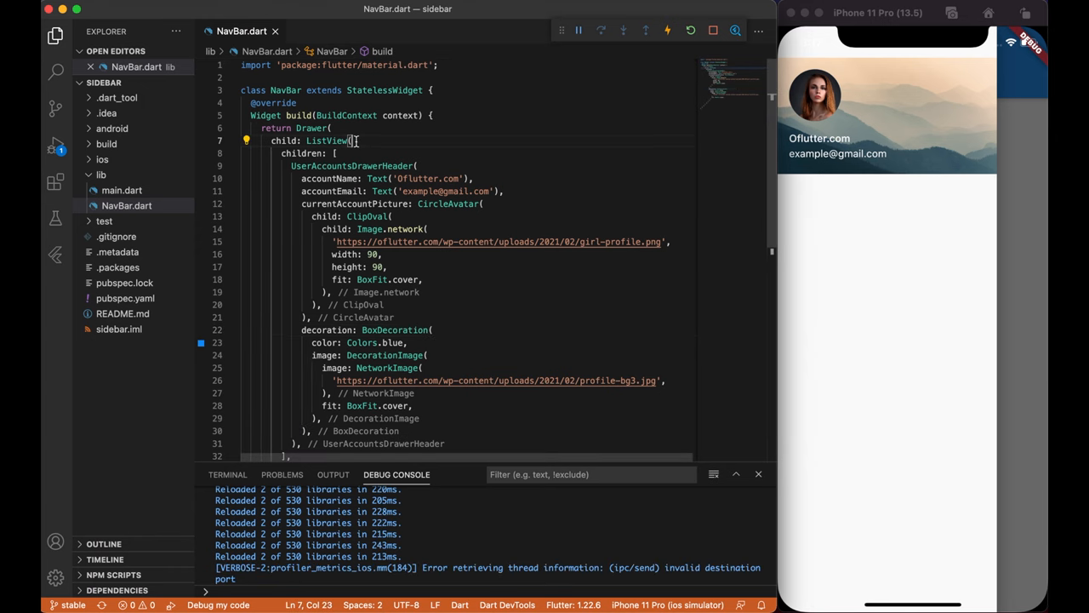
- Set the drawer ListView's padding to EdgeInsets.zero
text(padding: ,)
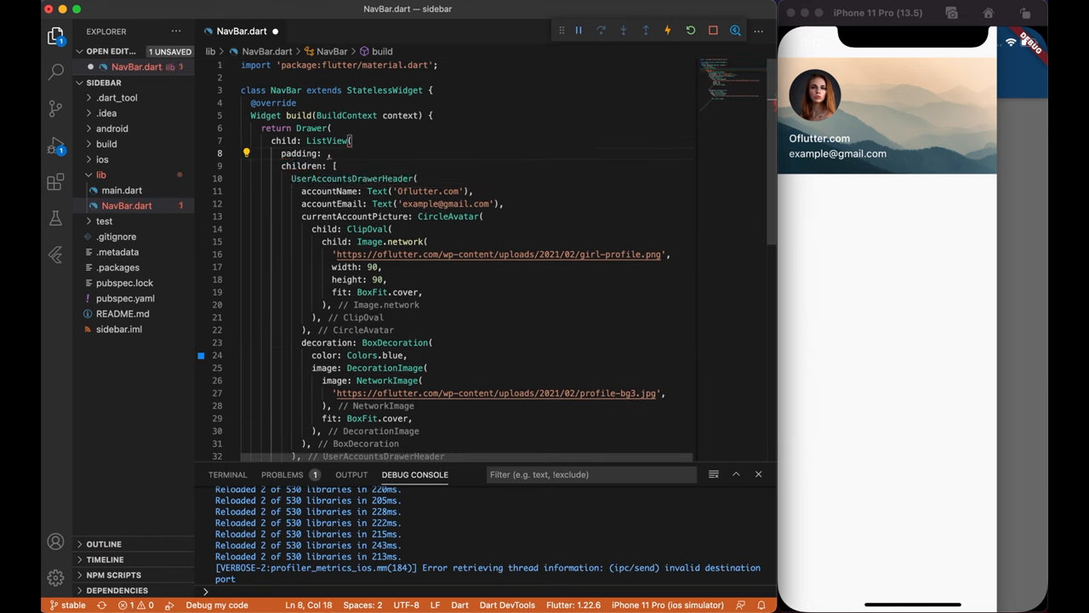
text(EdgeInsets)
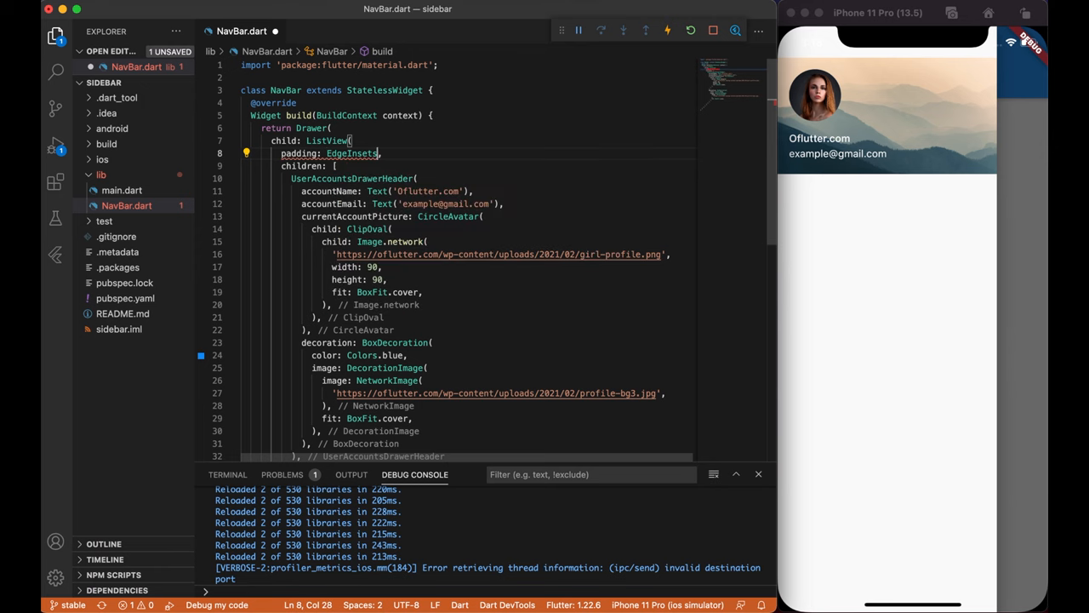
text(.zero)
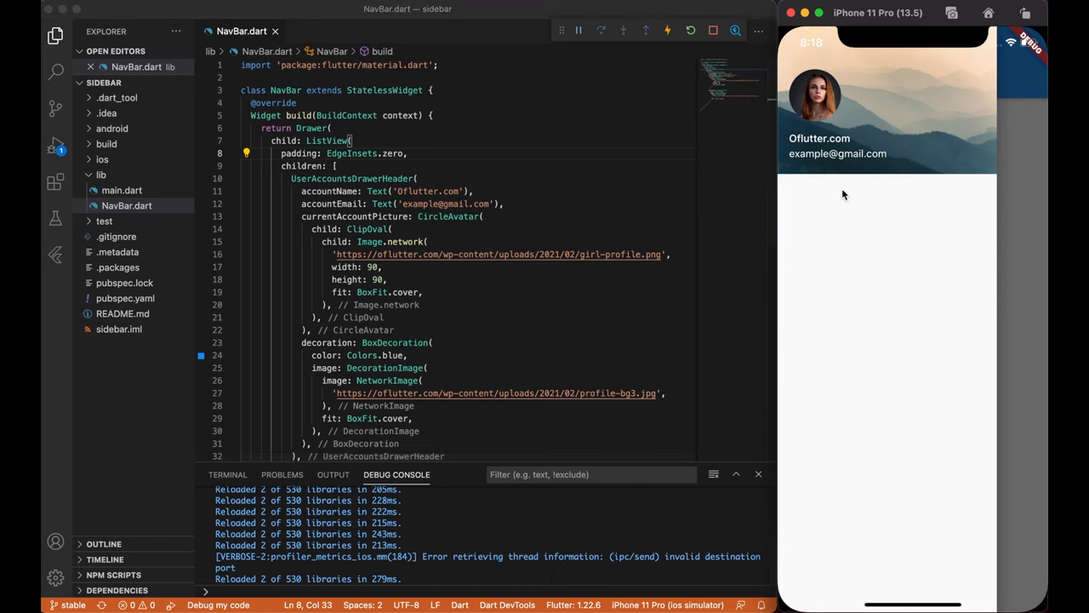
mouse_move(988, 95)
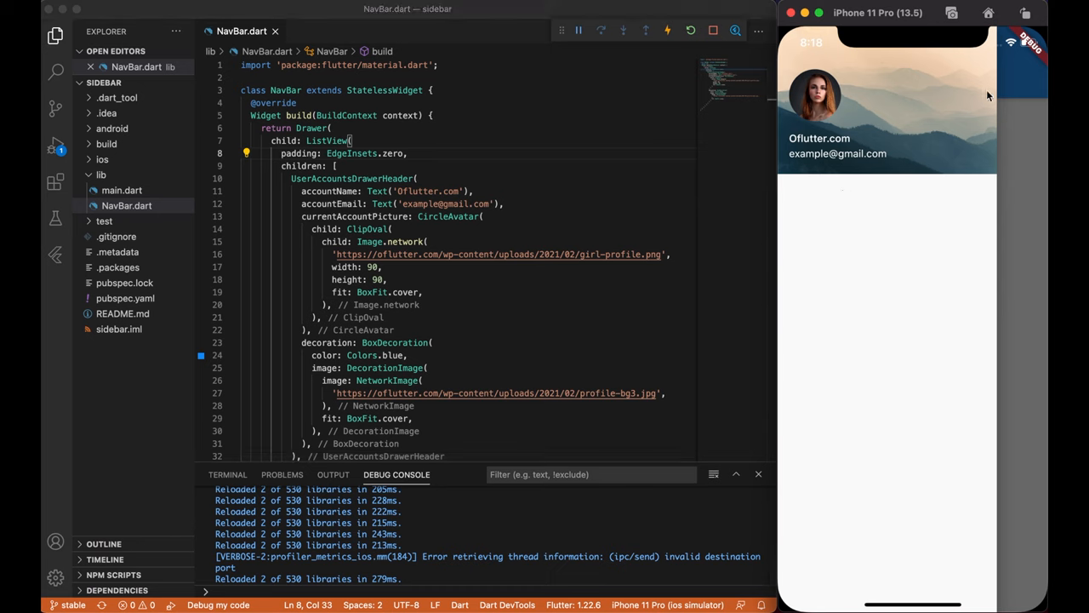
mouse_move(809, 186)
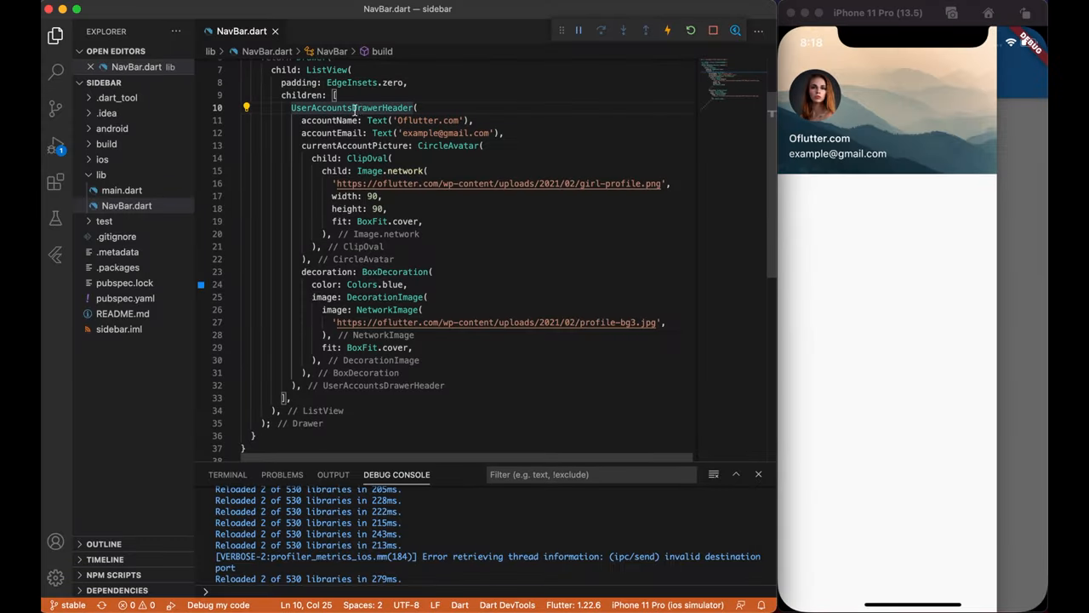
- Add a Favorites ListTile with a favorite heart icon to the drawer list
click(232, 108)
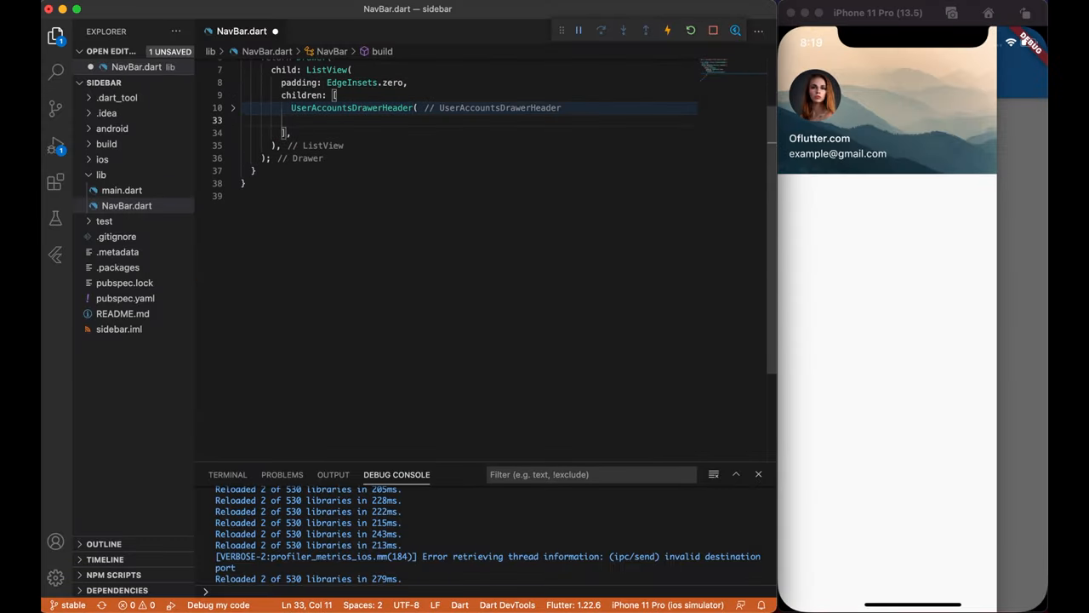
text(List)
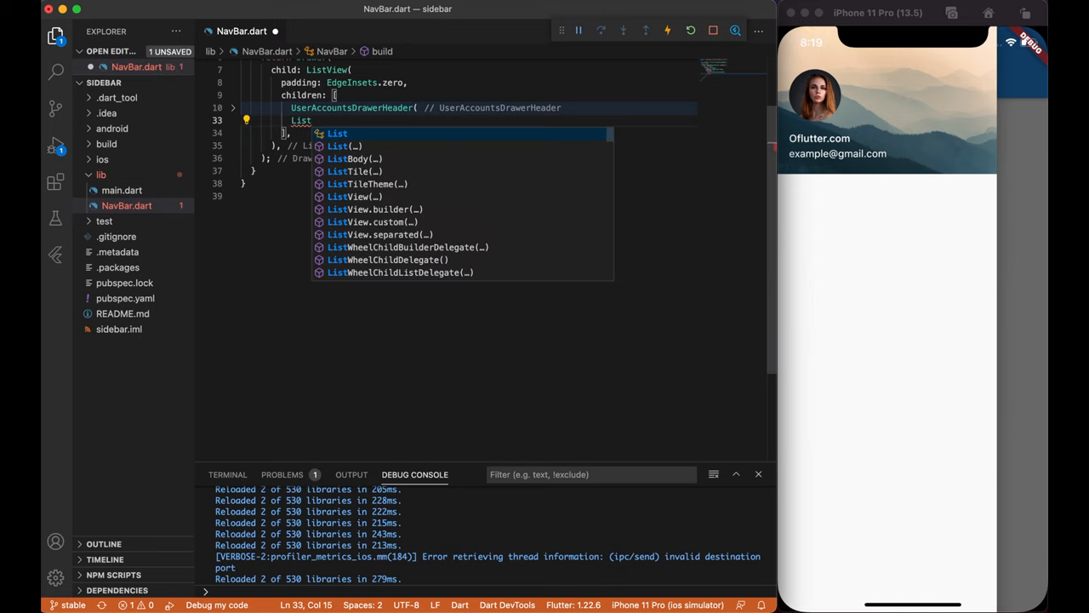
click(353, 171)
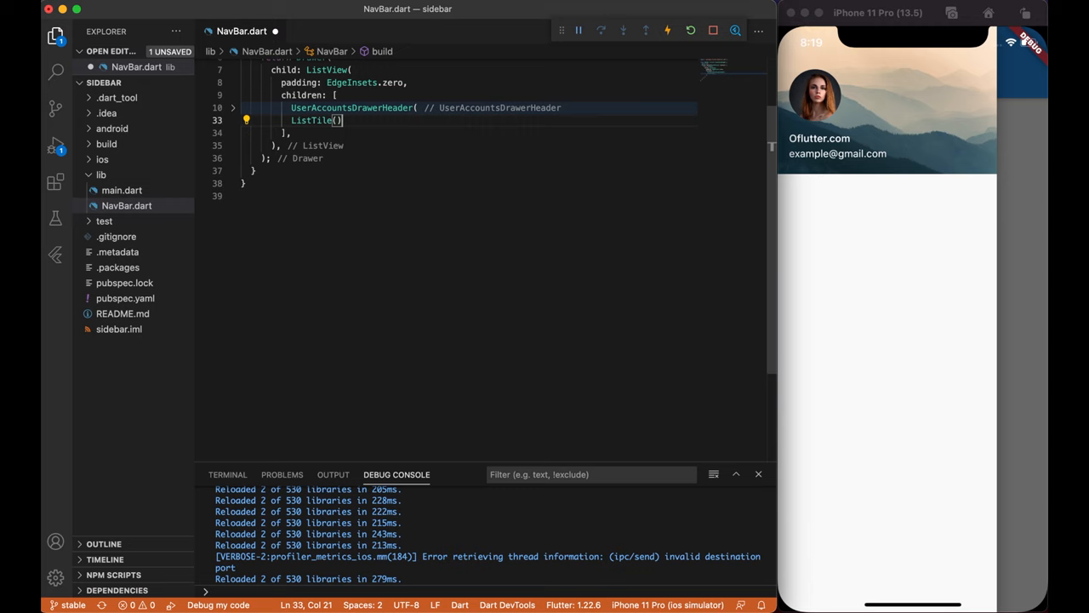
text(leading: ,)
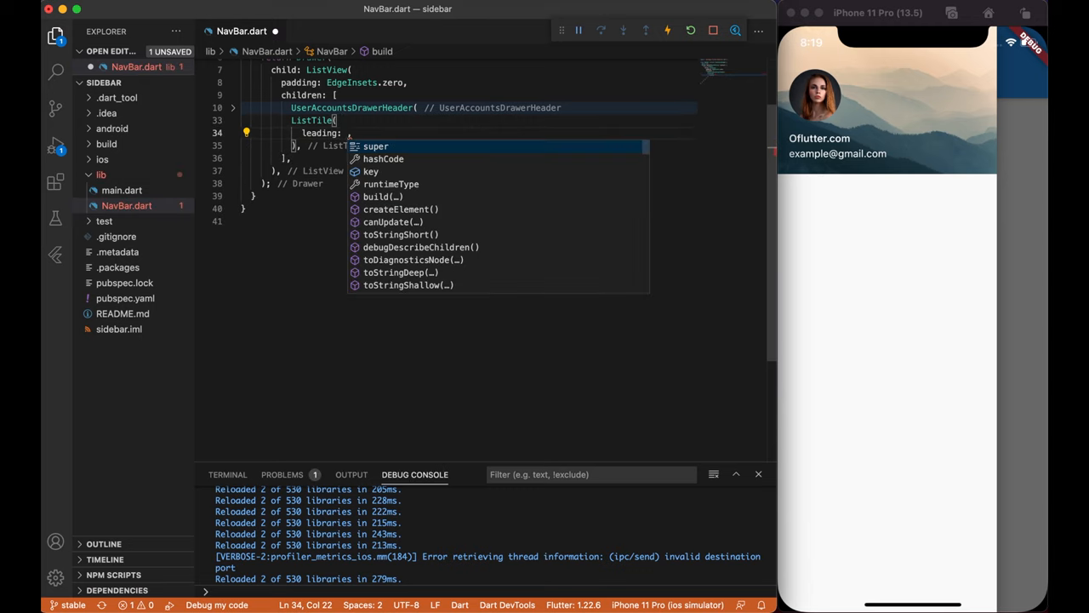
text(Icon(Icons.)
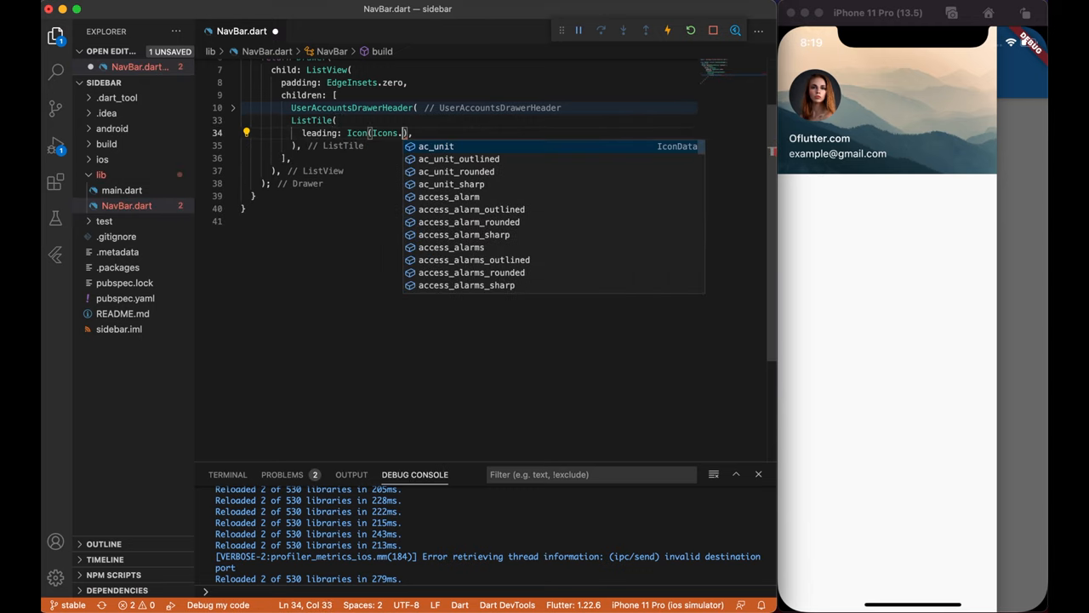
text(favorite)
text(title: Tetx(')
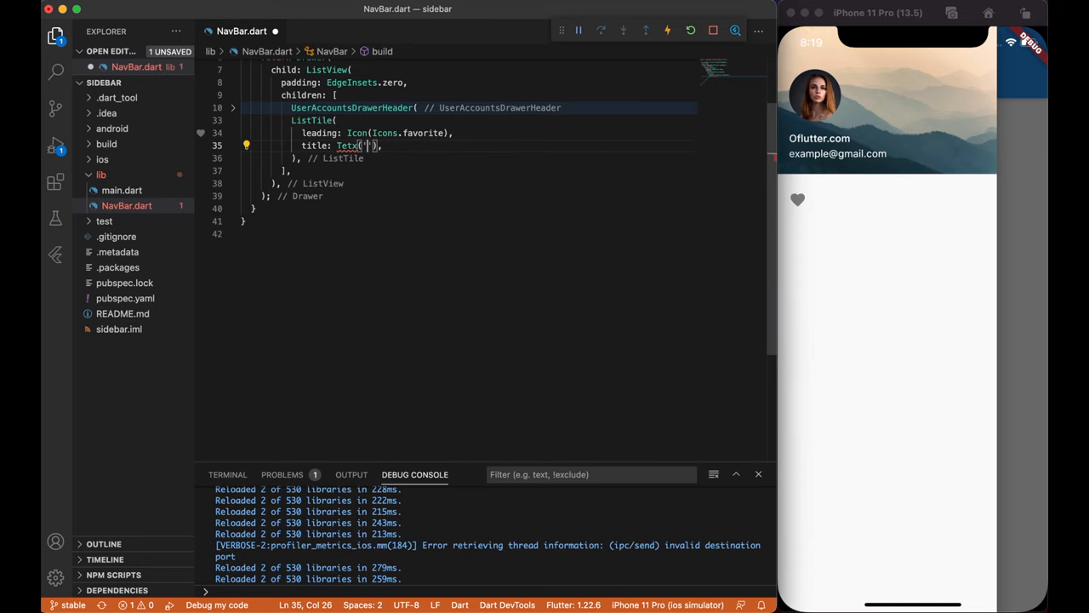
text(Favorites)
text(onTap: () => print(''),)
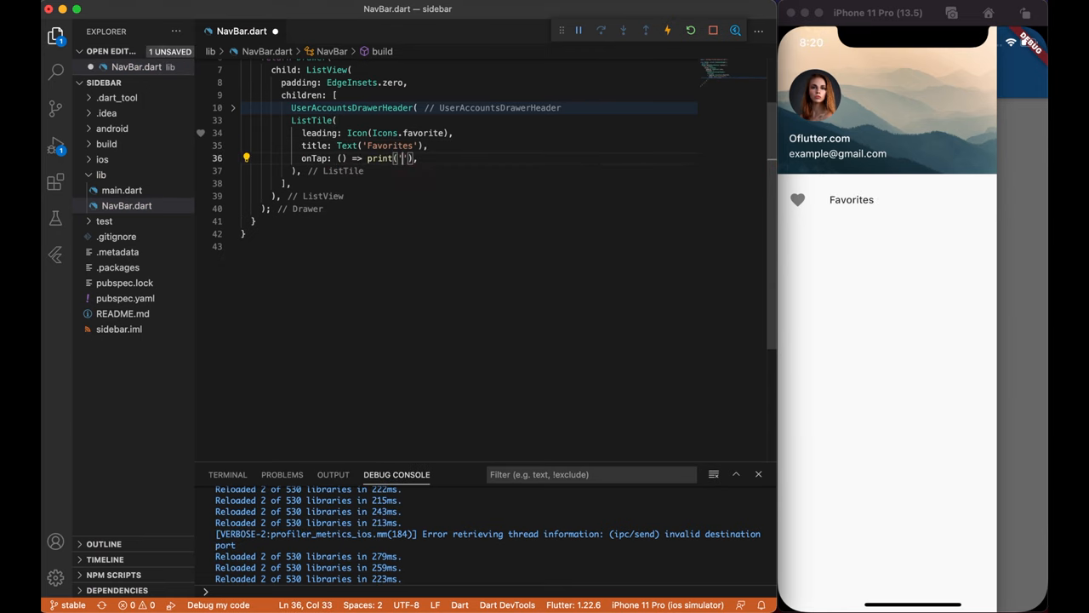
- Test onTap printing 'Fav' by tapping Favorites, then change onTap to null
text(Fav)
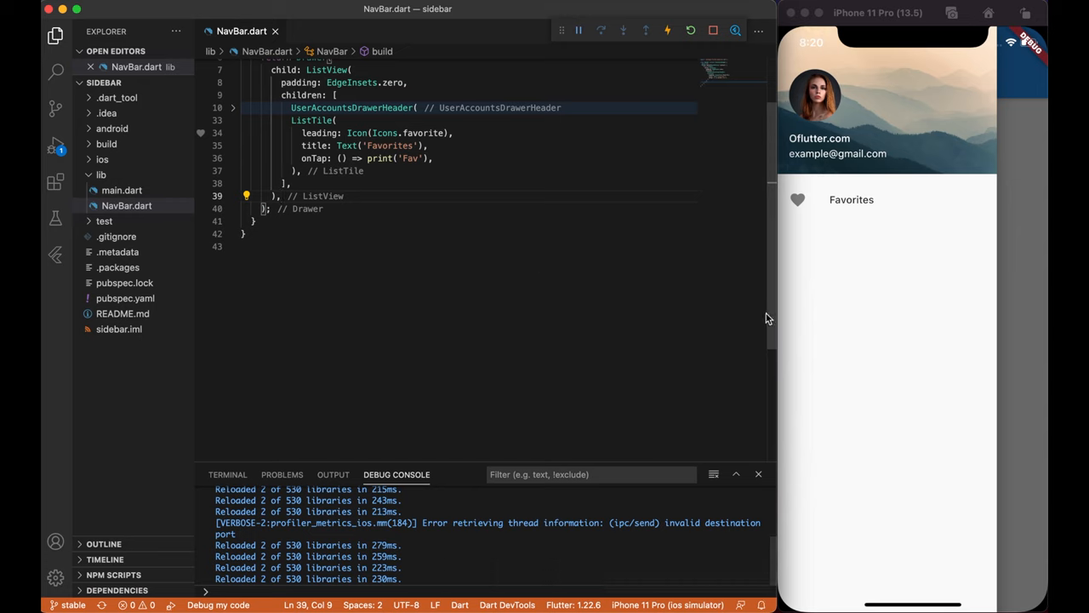
click(851, 199)
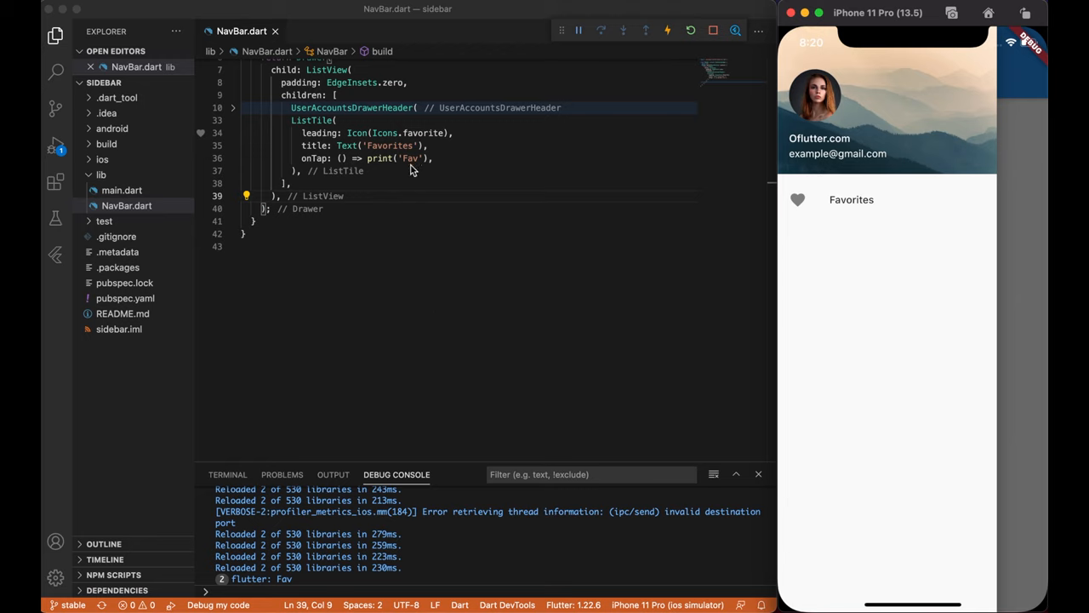
double_click(391, 159)
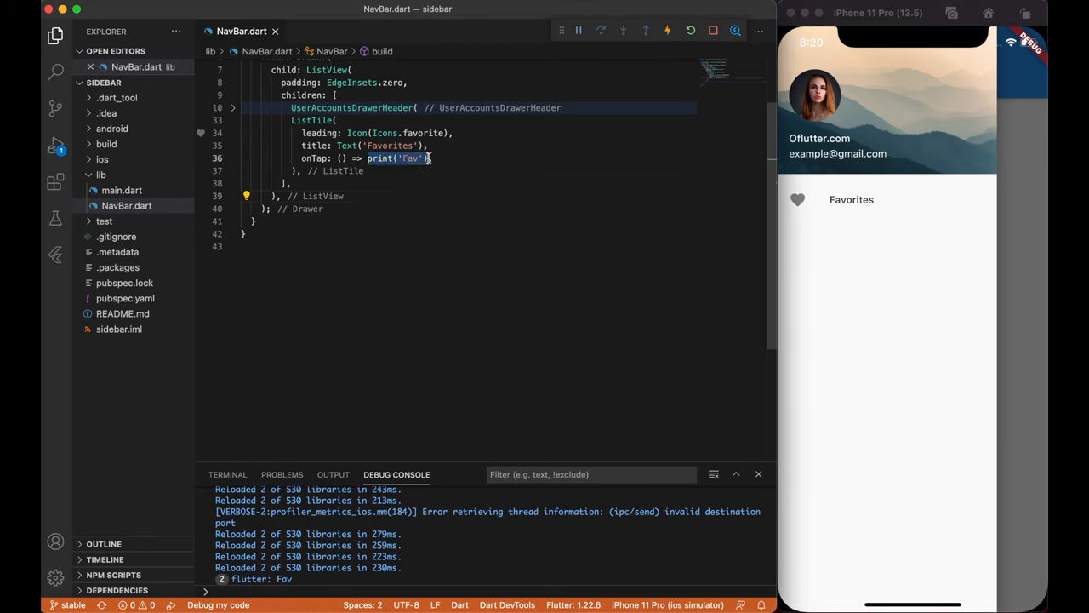
text(null)
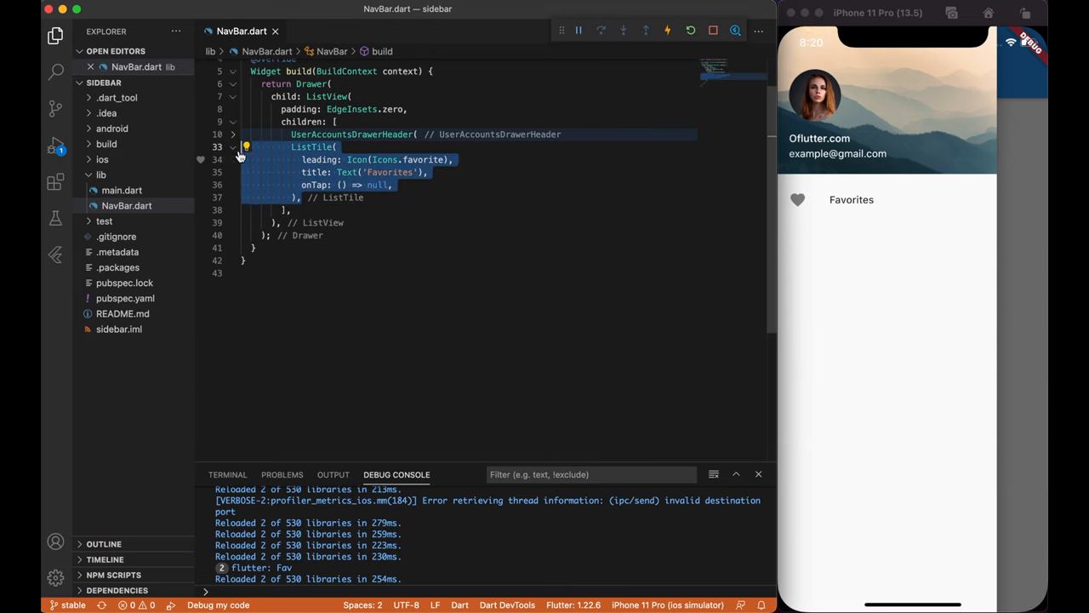
- Paste copies of the Favorites ListTile and start renaming a copy's icon
key(cmd+v)
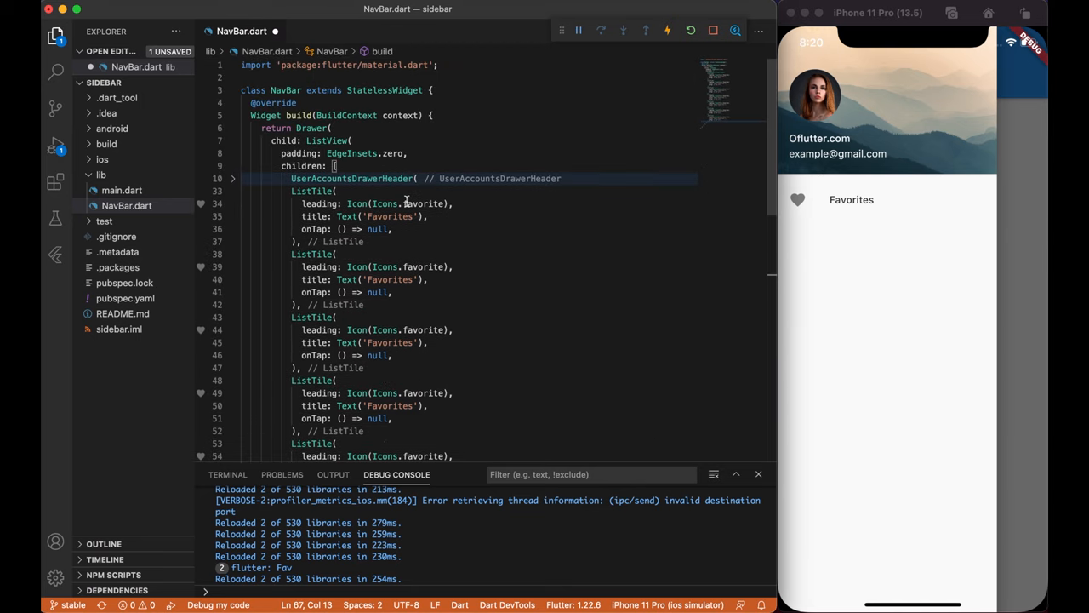
click(417, 241)
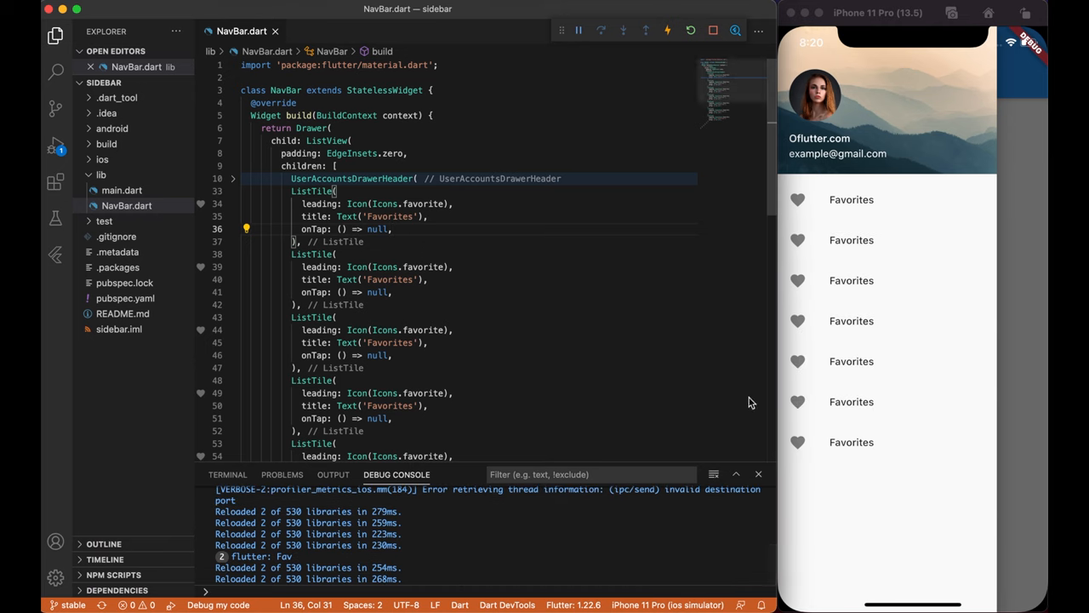
double_click(423, 266)
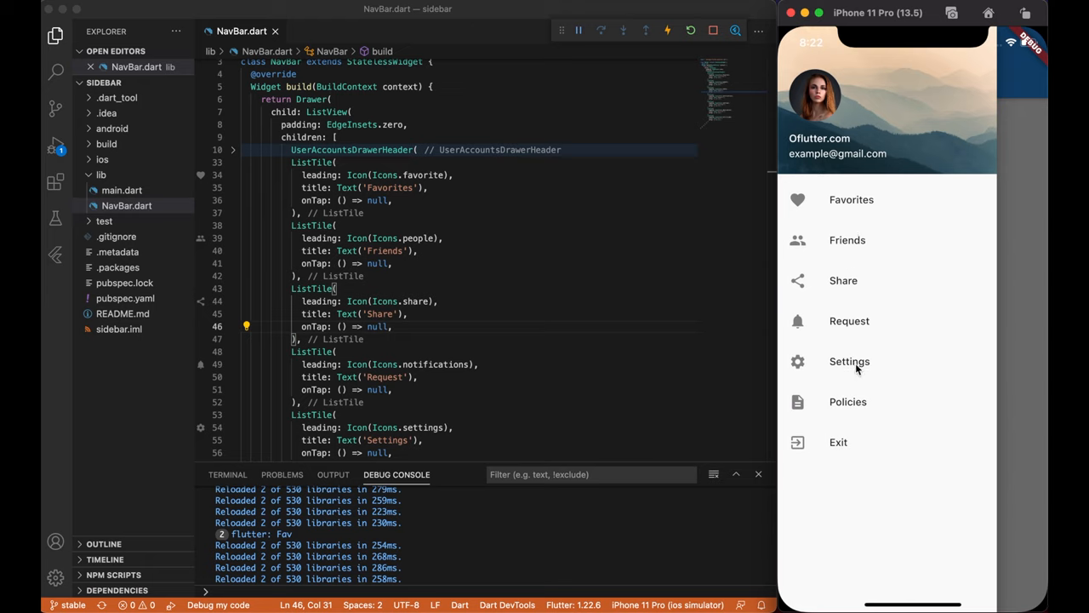
mouse_move(766, 424)
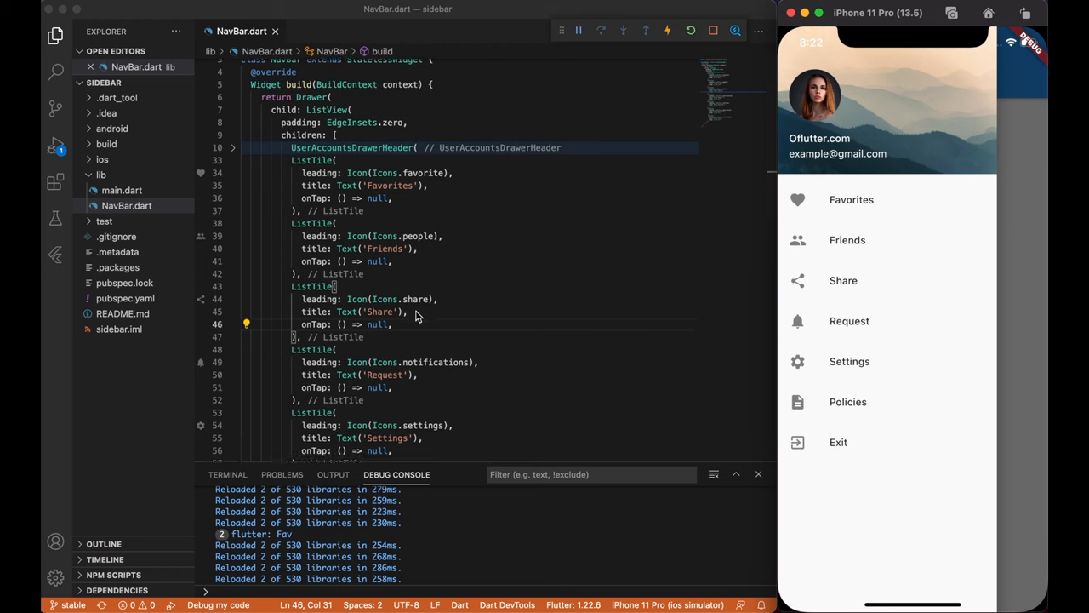
- Insert Divider() after the Request and Policies tiles, then reopen the drawer to verify
scroll(down, 3)
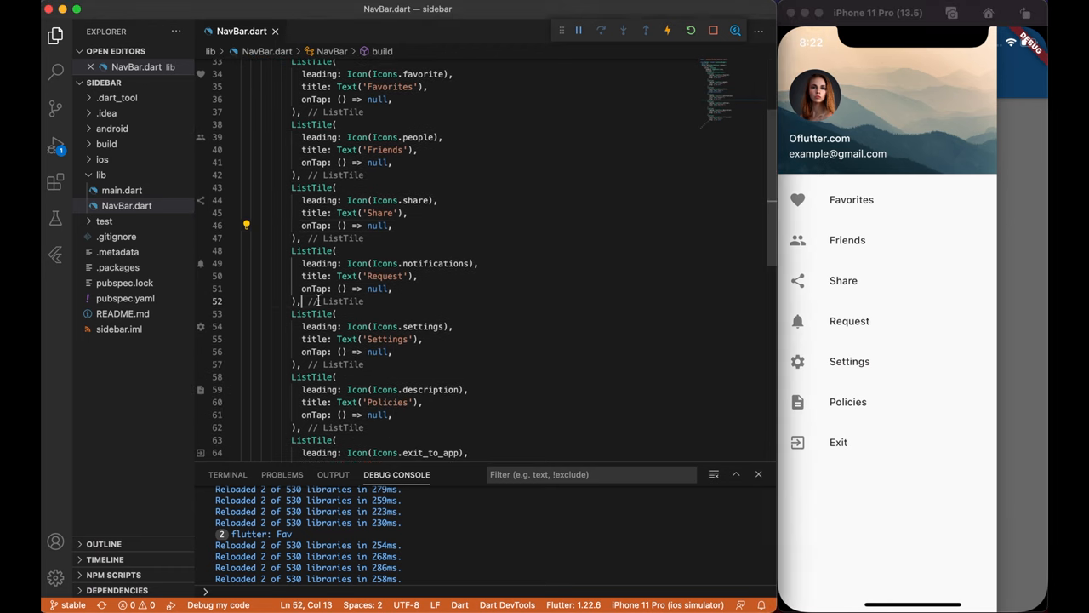
text(De)
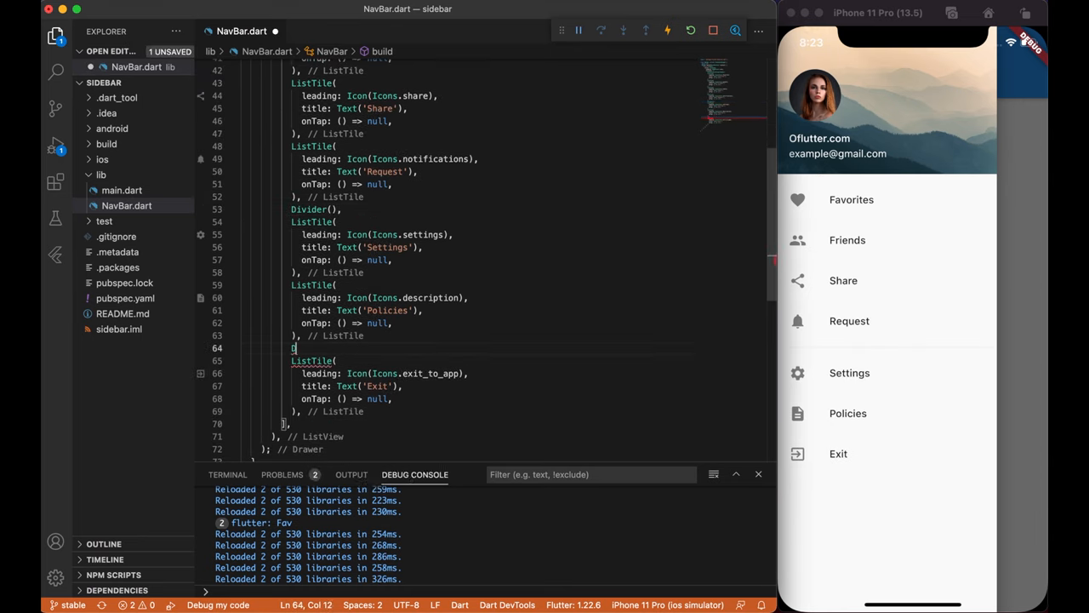
text(Divider(),)
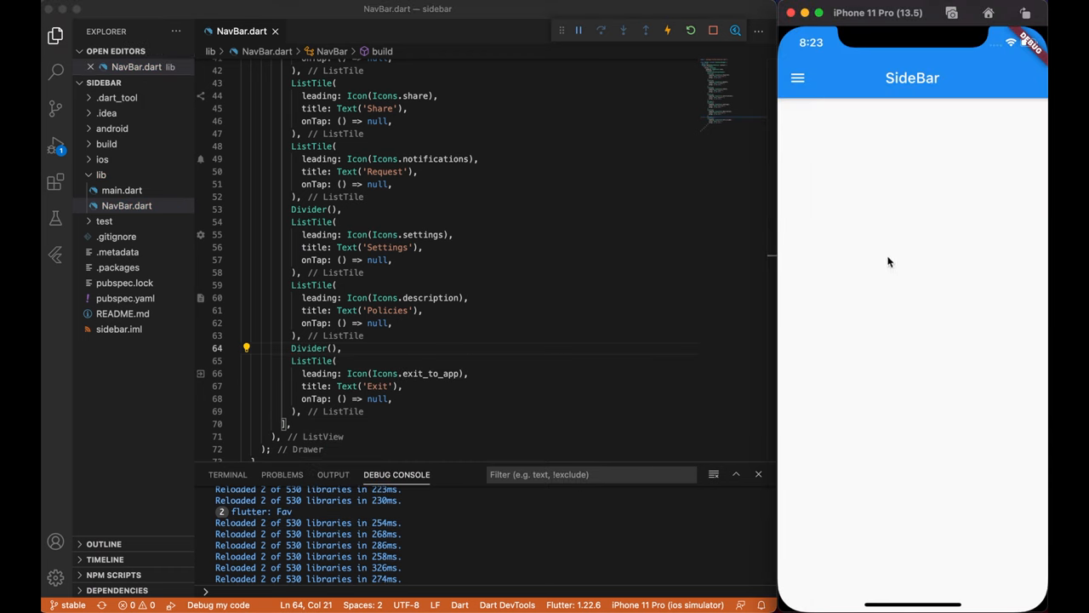
click(798, 77)
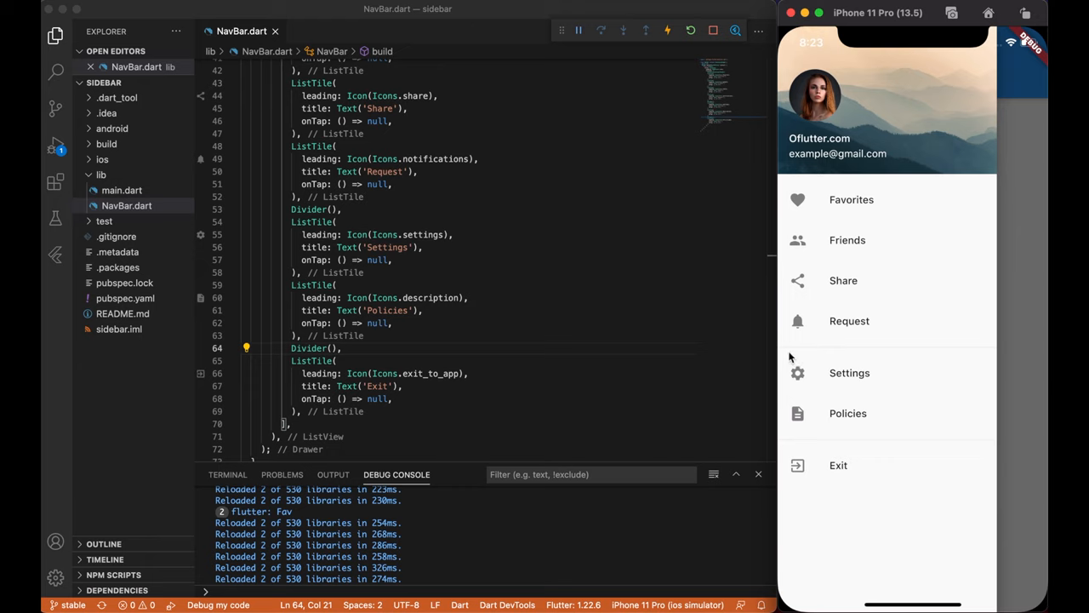
mouse_move(885, 230)
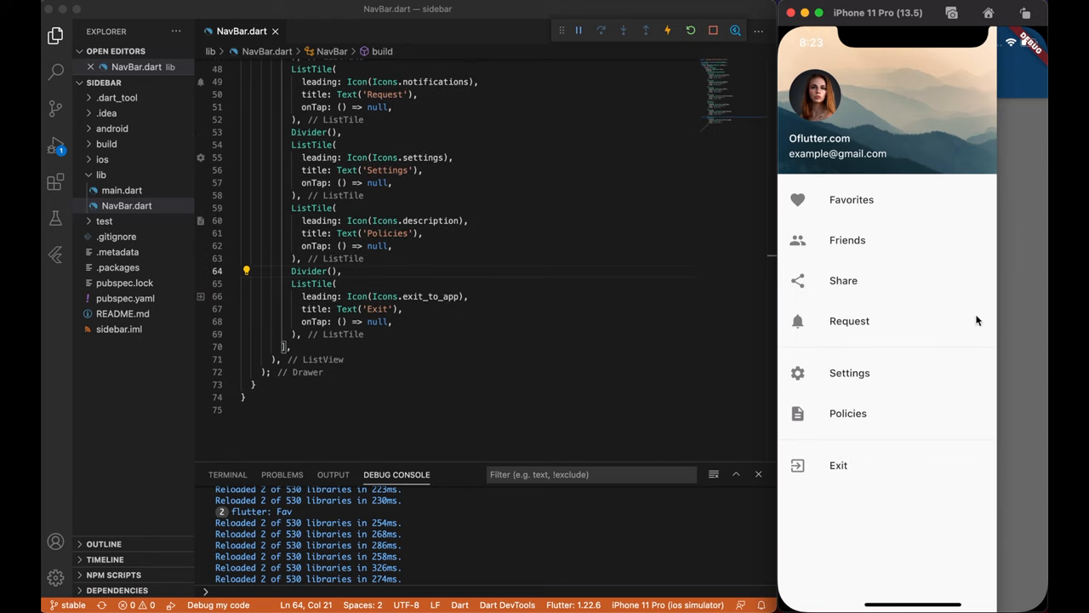
mouse_move(952, 319)
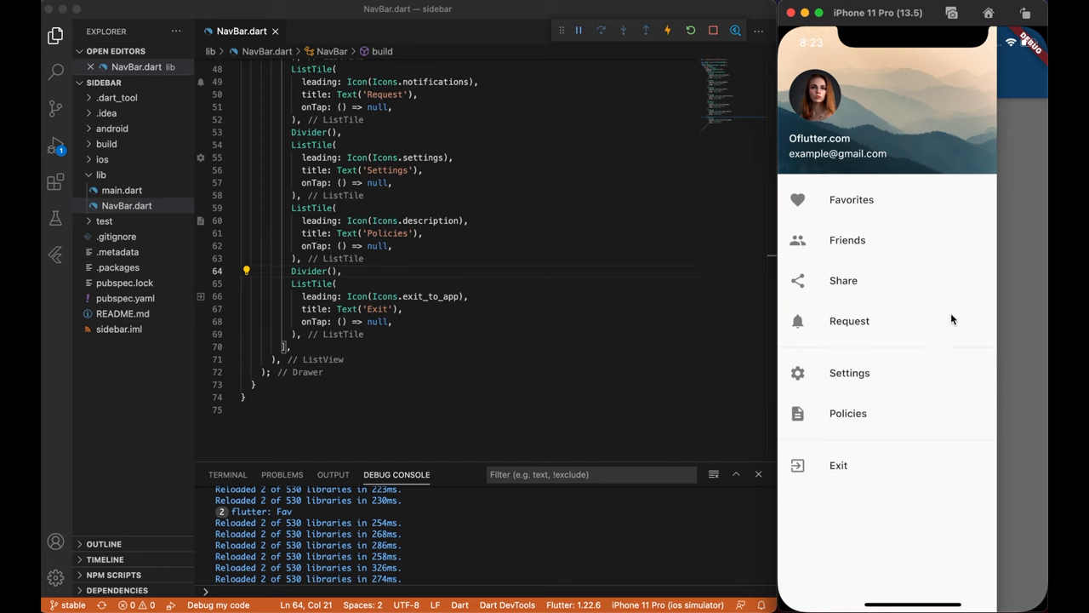
mouse_move(673, 299)
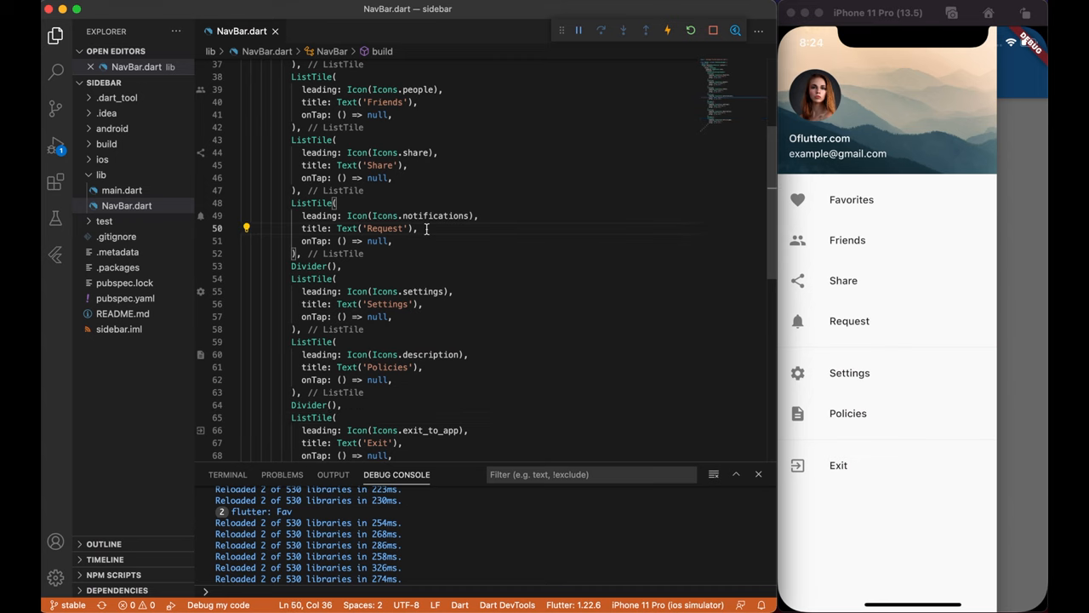
- Give Request a trailing red 20×20 Container containing Text('8')
text(trailing: Container(),)
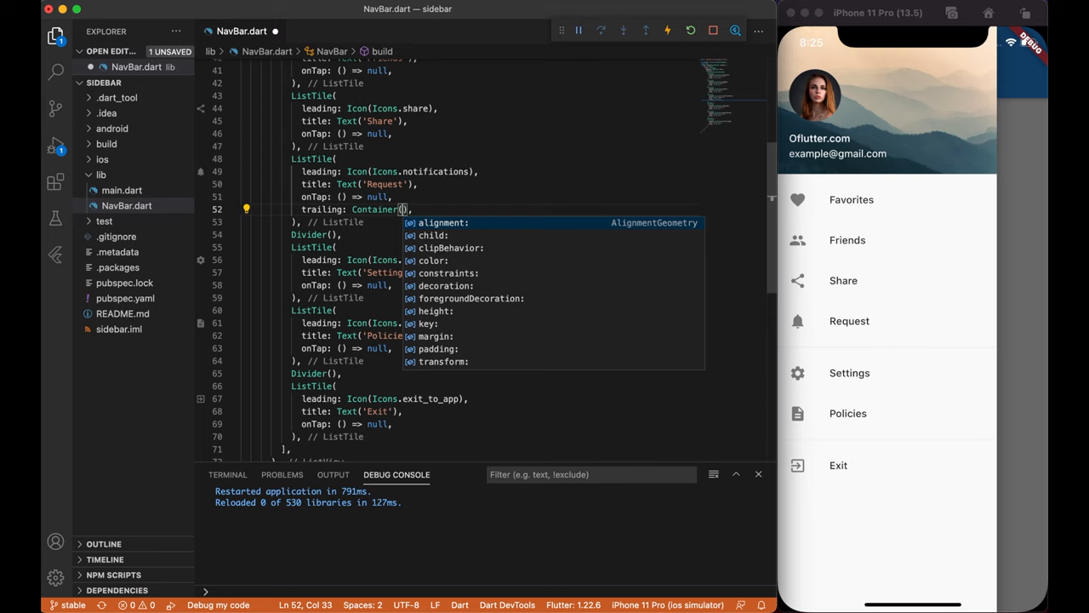
text(color: Colors.red,)
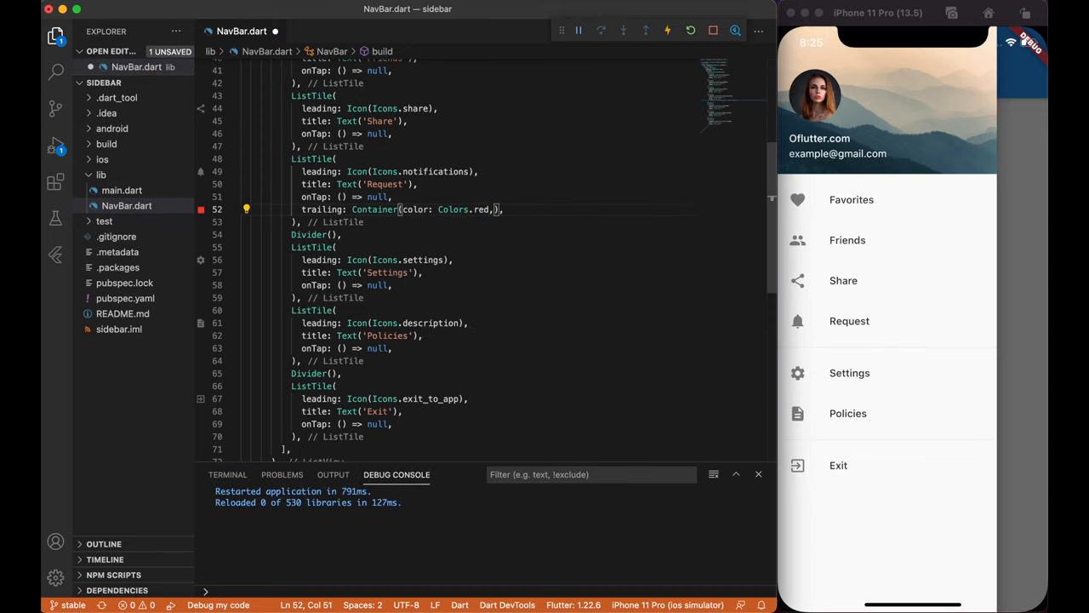
text(width: 20, height: 20,)
text(child:)
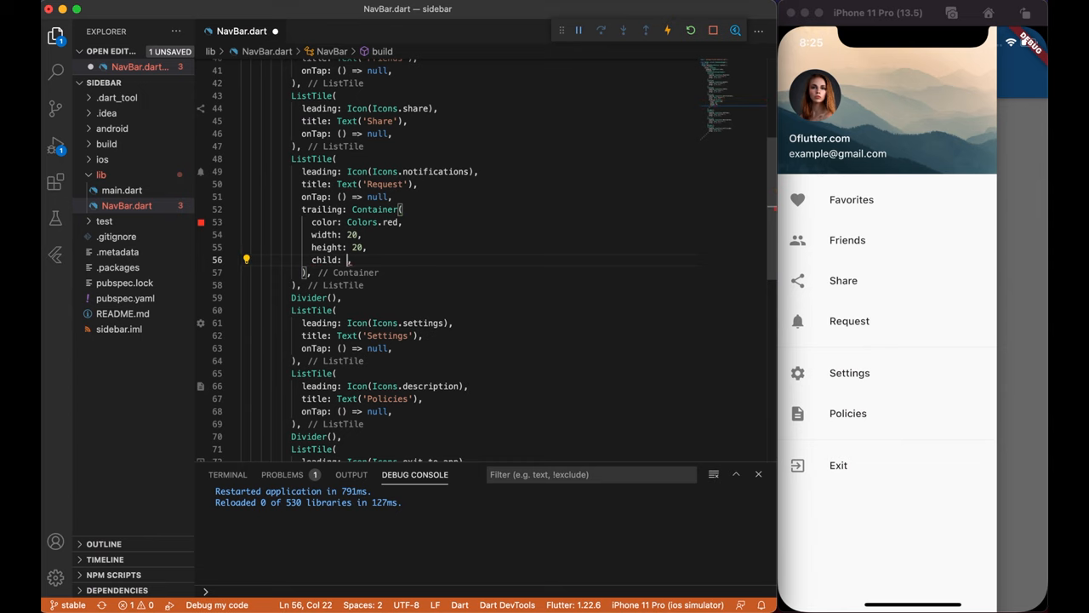
text(Text('8', st)
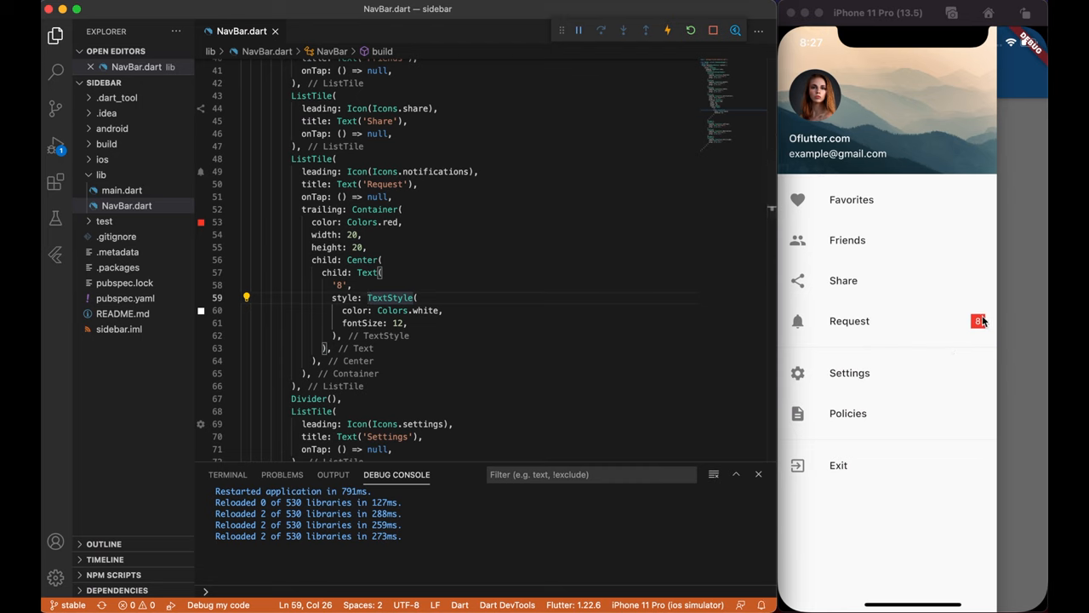
mouse_move(979, 324)
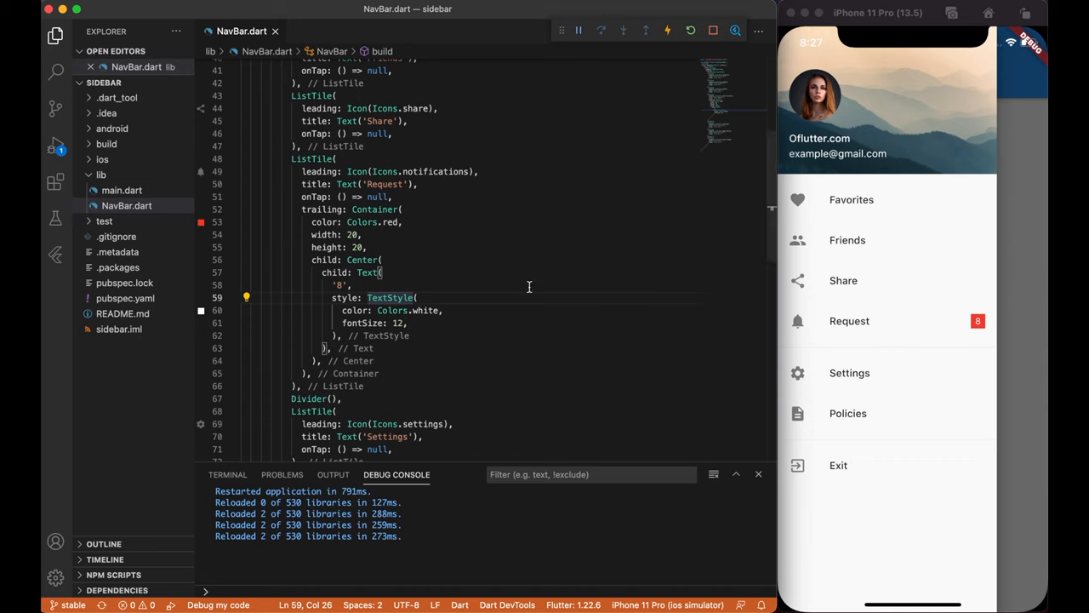
- Wrap the badge Container in ClipOval and reopen the drawer to view it
text(decoration: BoxDecoration(),)
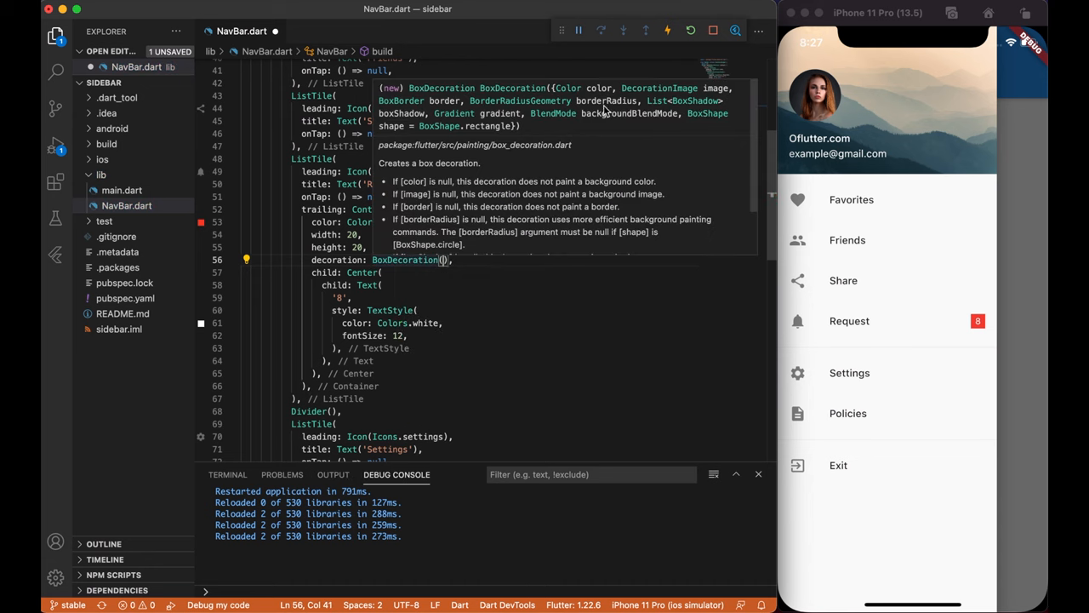
mouse_move(477, 154)
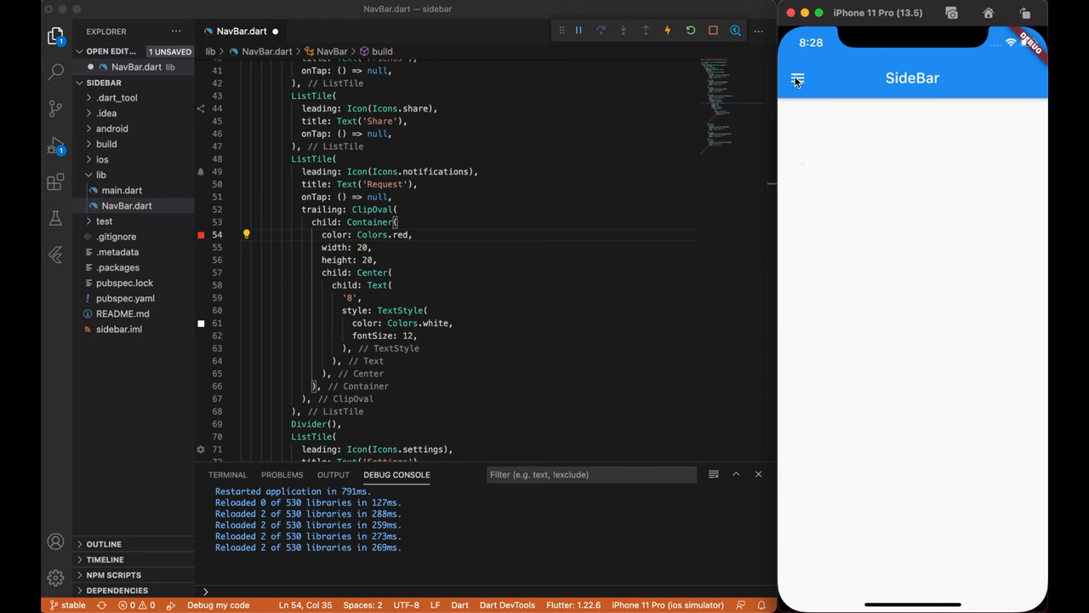
click(798, 78)
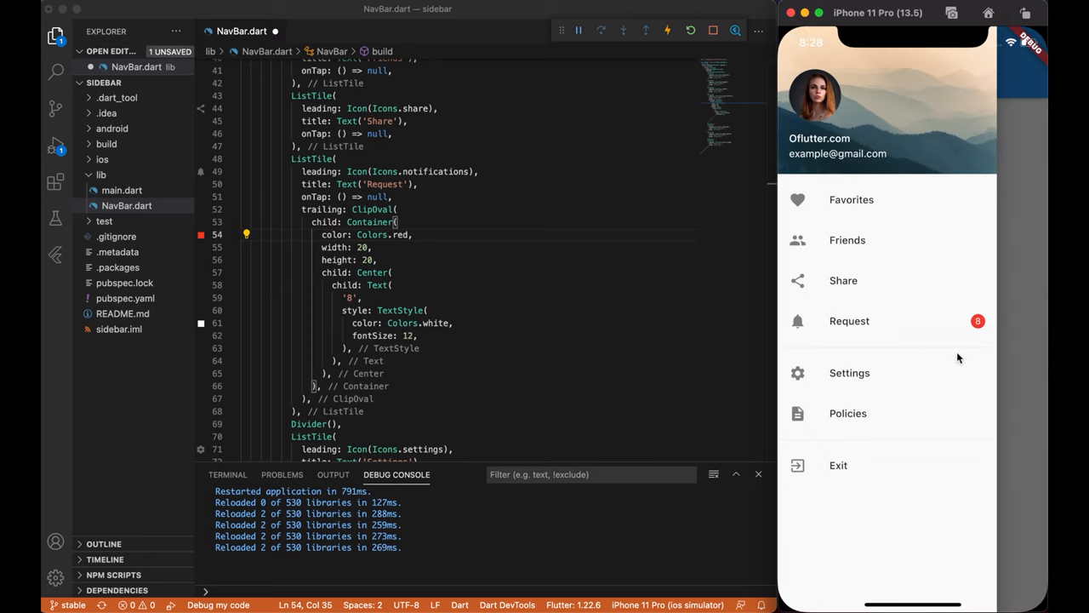
mouse_move(903, 397)
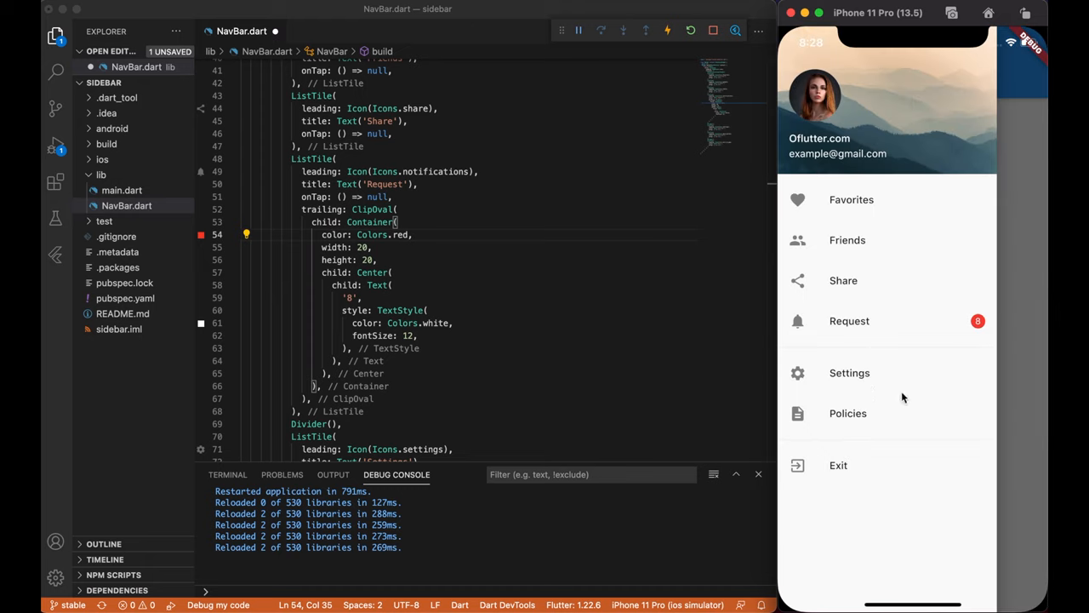
mouse_move(913, 435)
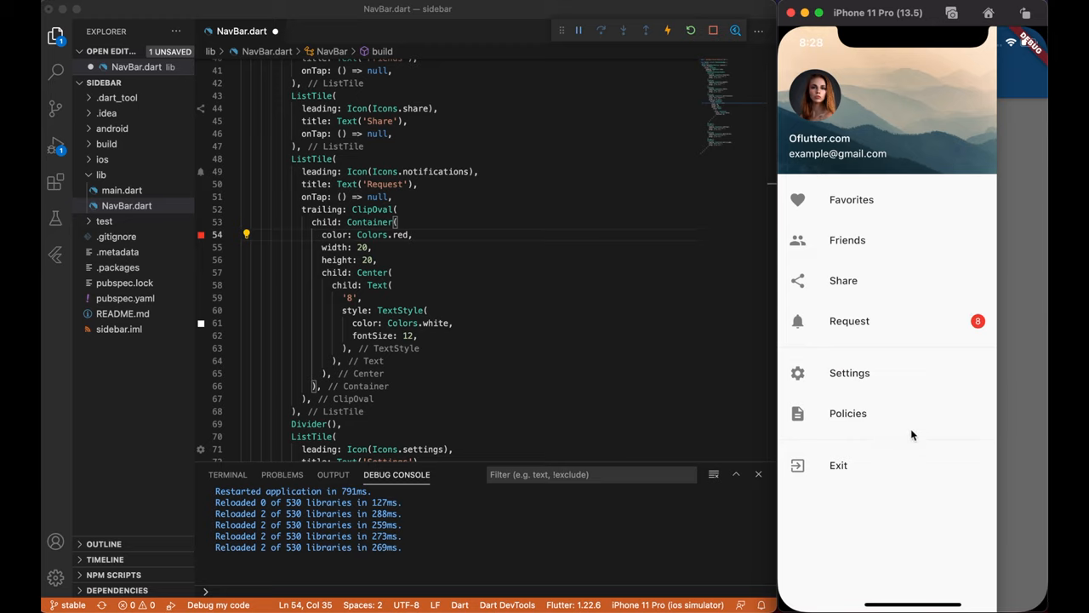